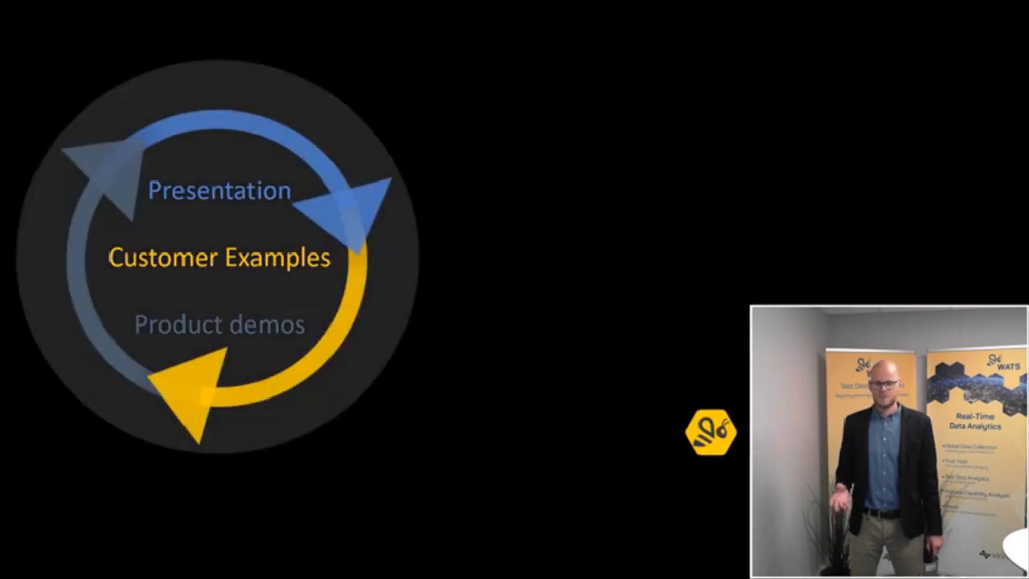
Advance past the agenda cycle slide to the 'Highly Detailed Data' slide.
key("Right")
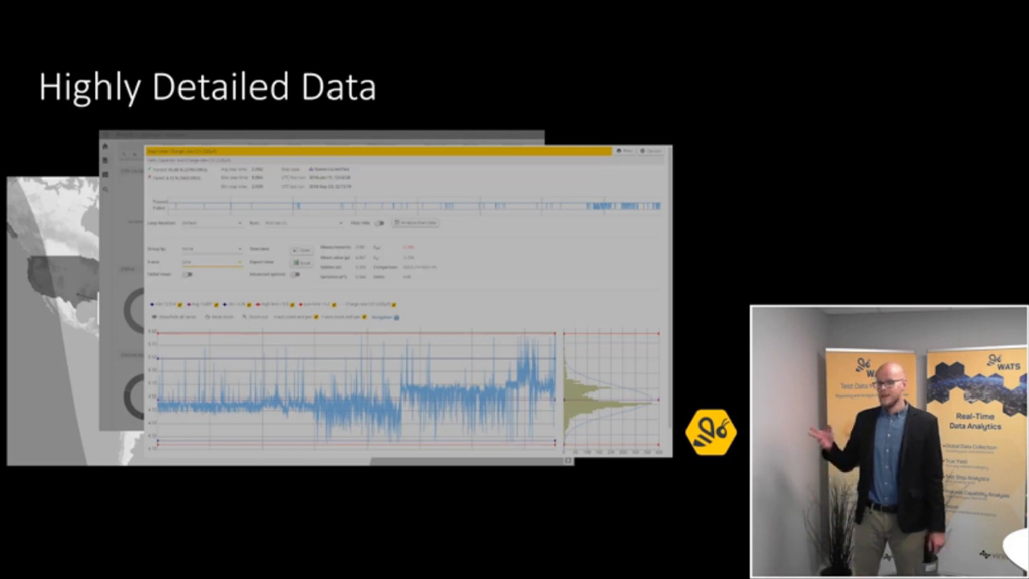
key("Right")
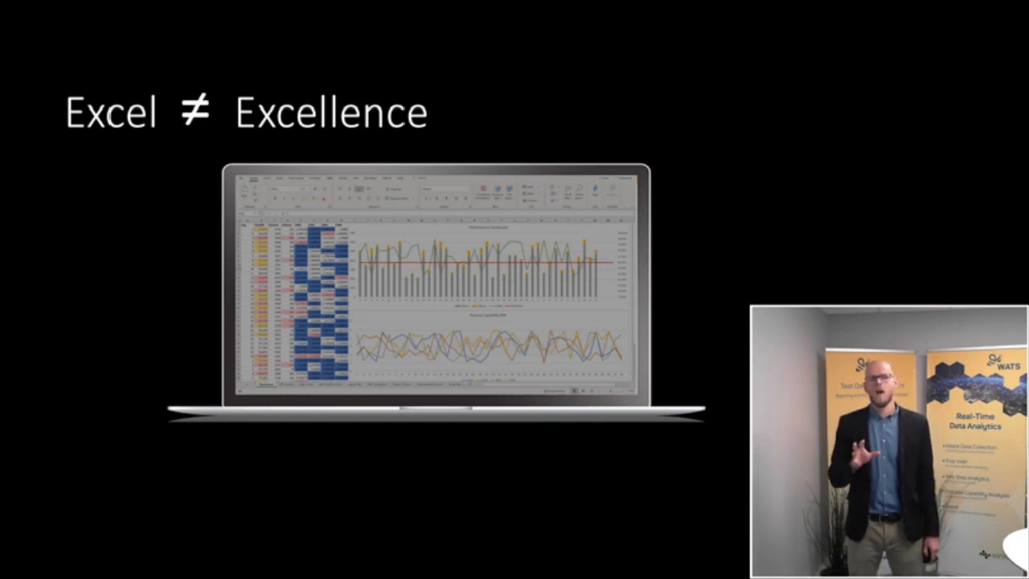
Advance the deck to the 'Excel ≠ Excellence' slide with the spreadsheet laptop image.
key("Right")
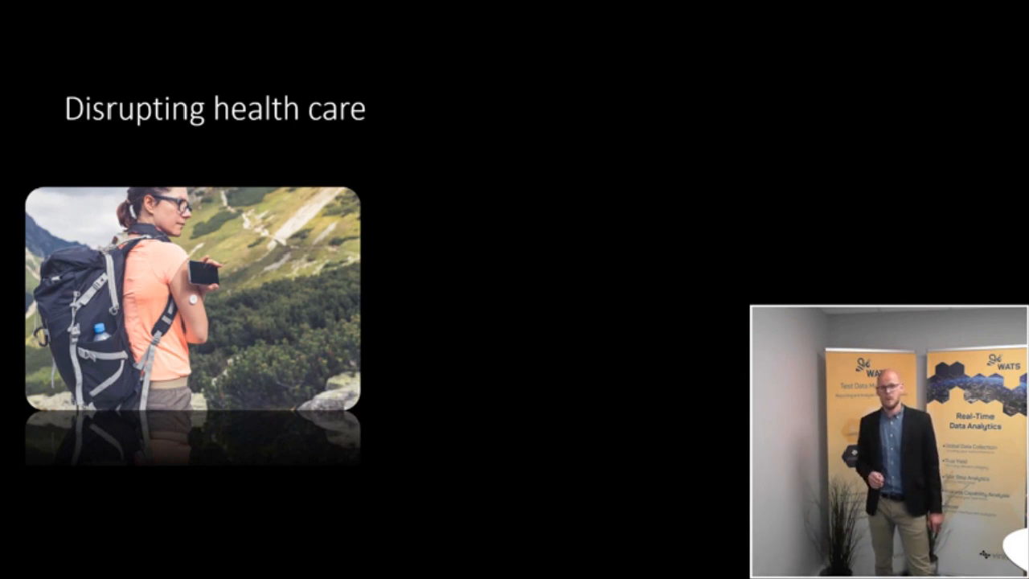
Advance past the last slide toward the live Worldwide Overview dashboard.
key("right")
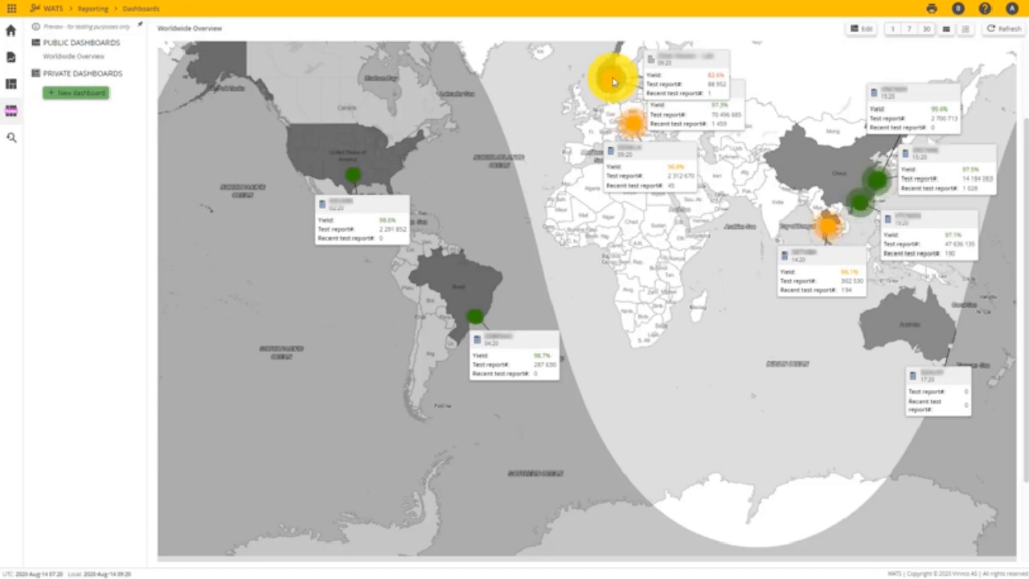
Open Product & test yield and choose Test step yield & analysis for the OLC-140-C board.
left_click(71, 147)
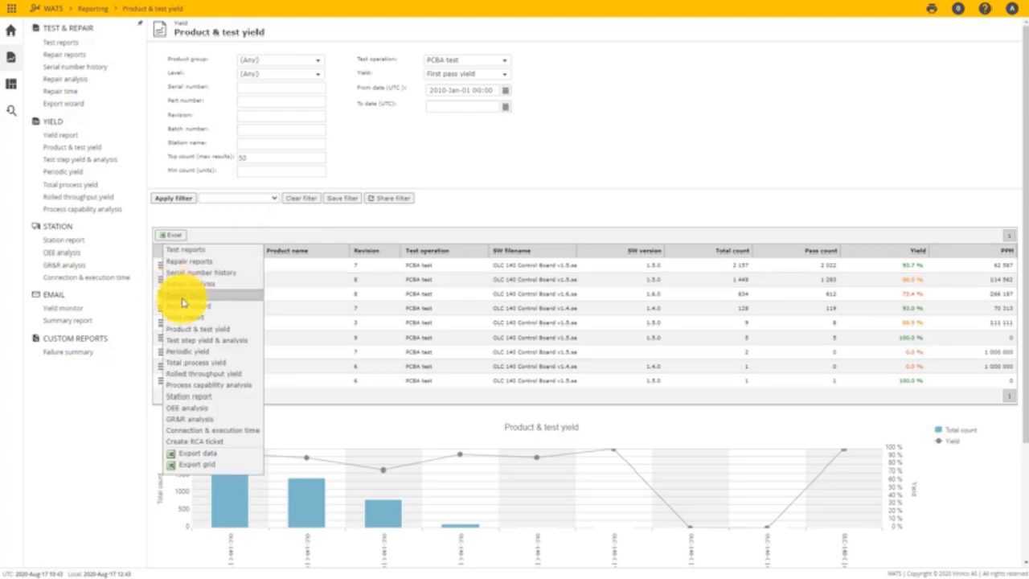
left_click(217, 338)
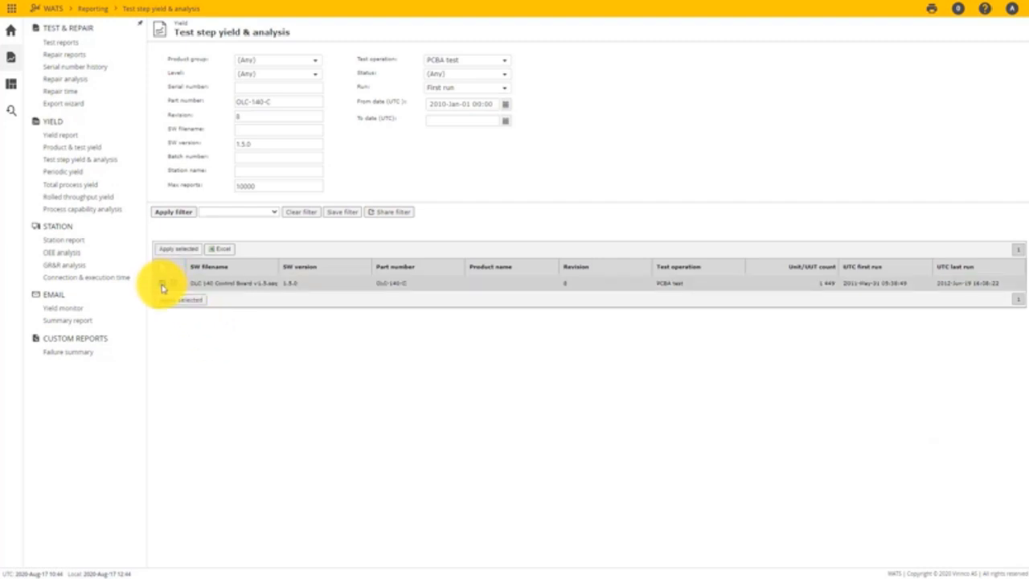
Generate top-10 step charts for the OLC-140-C result and open the VA - PowerLoad step details.
left_click(161, 283)
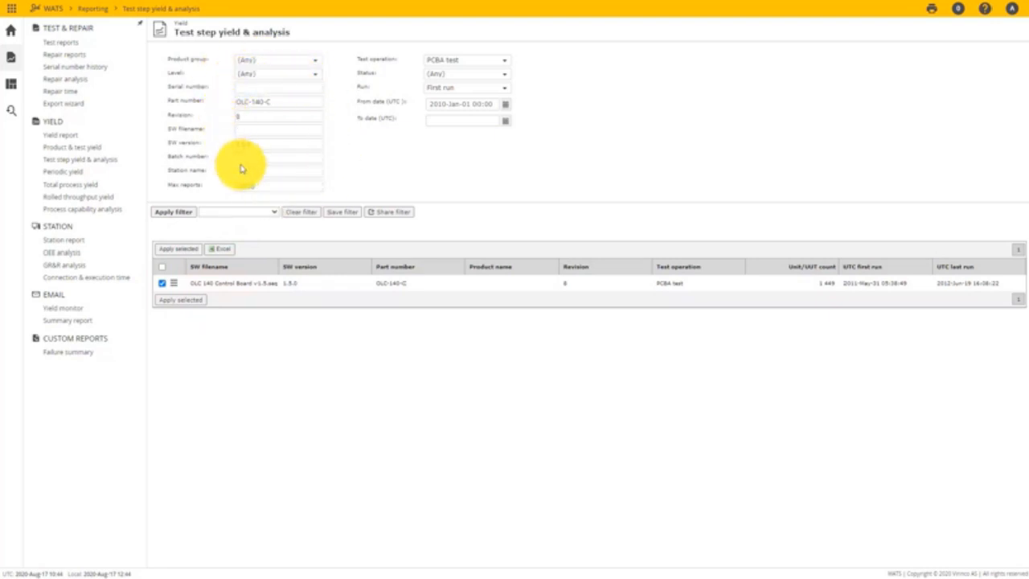
left_click(180, 301)
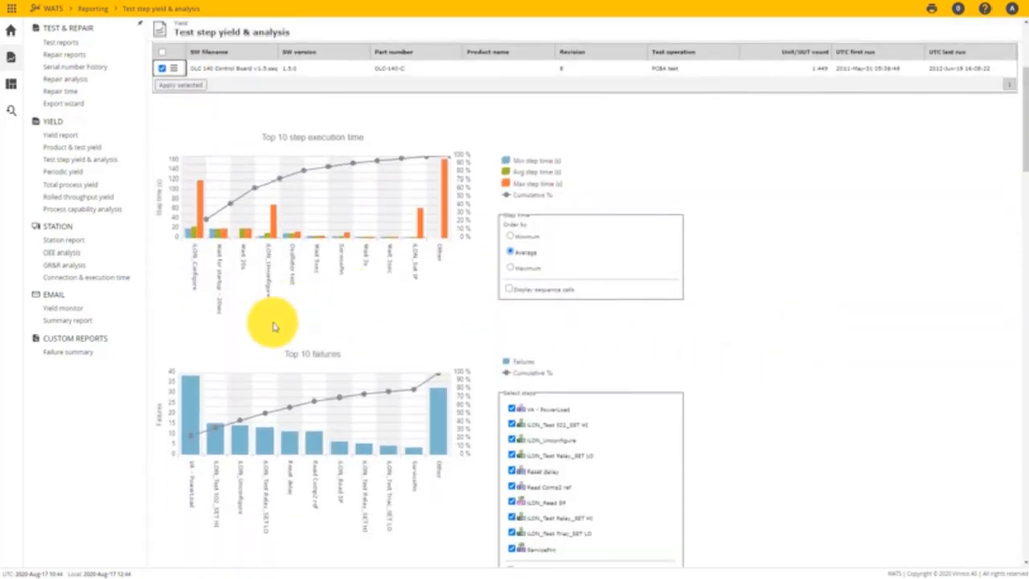
mouse_move(320, 370)
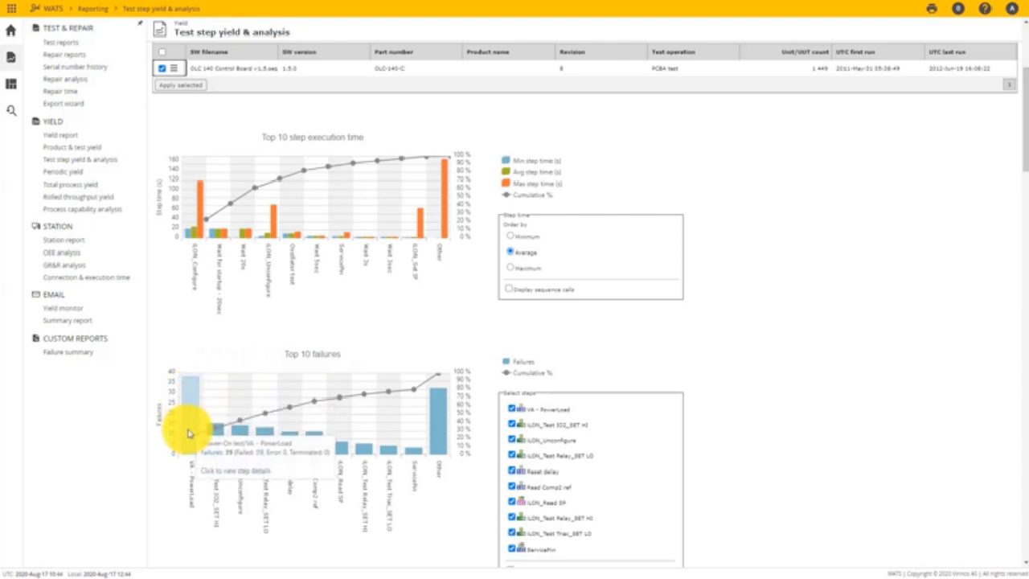
mouse_move(188, 438)
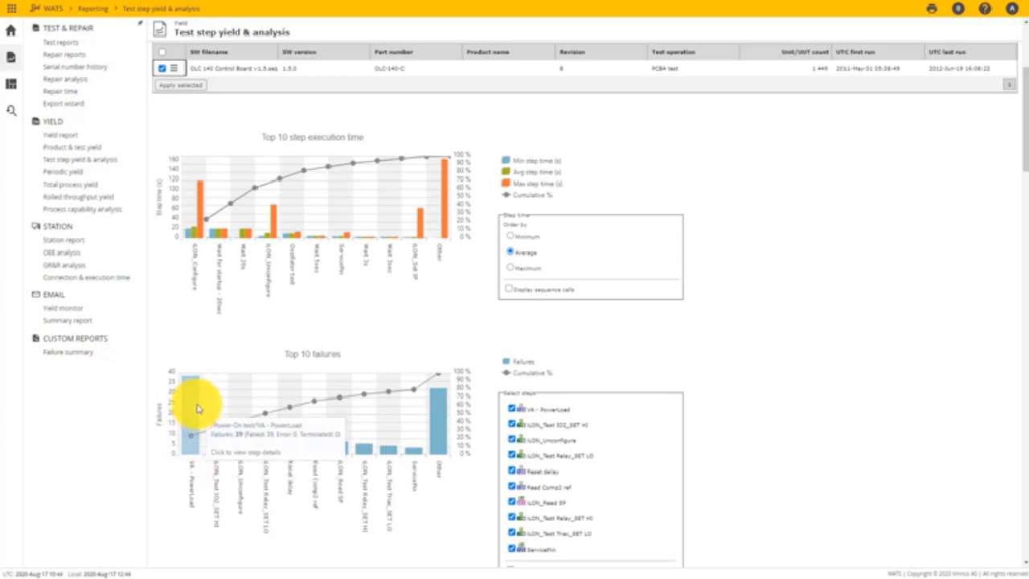
left_click(191, 418)
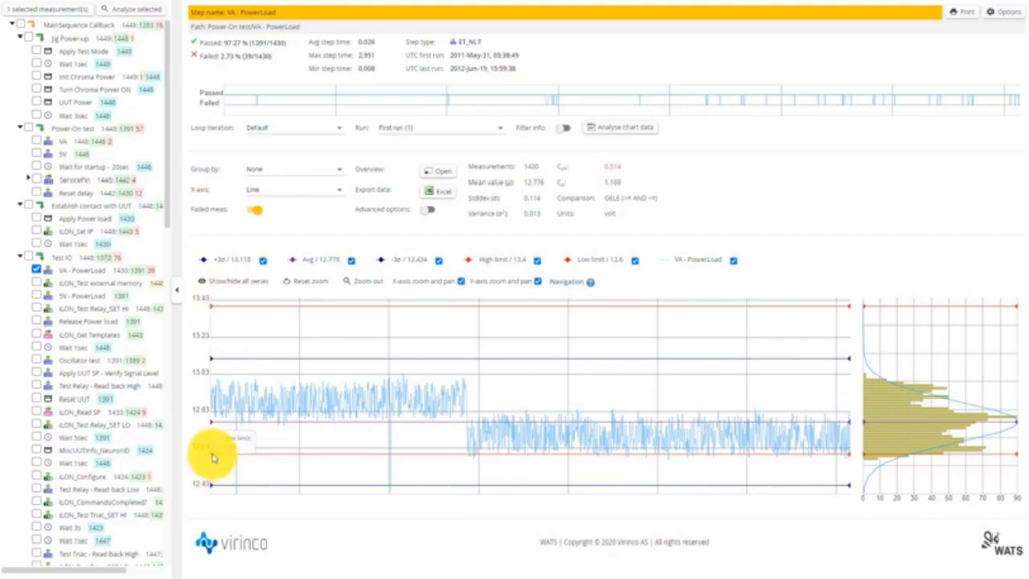
mouse_move(228, 406)
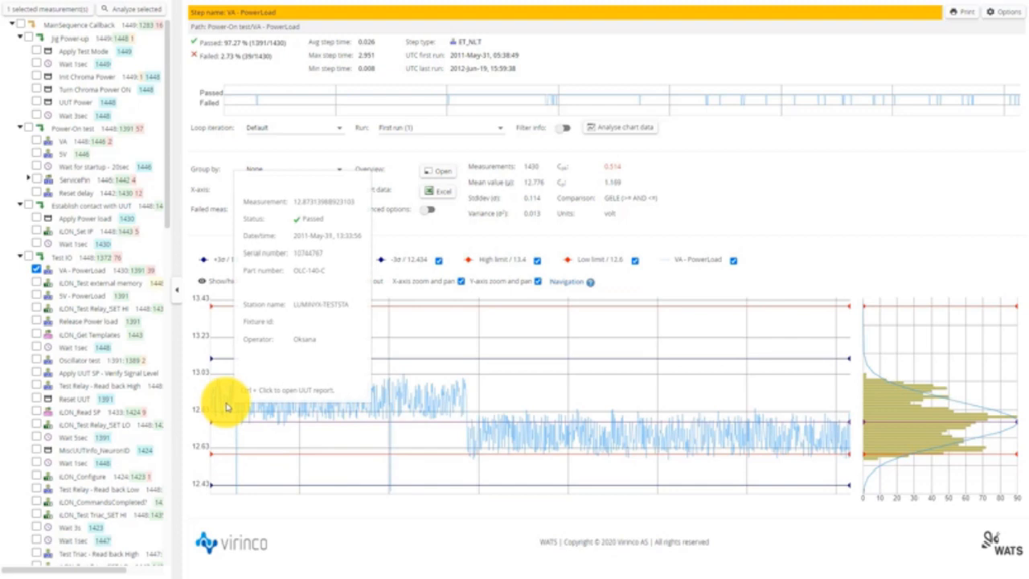
mouse_move(451, 469)
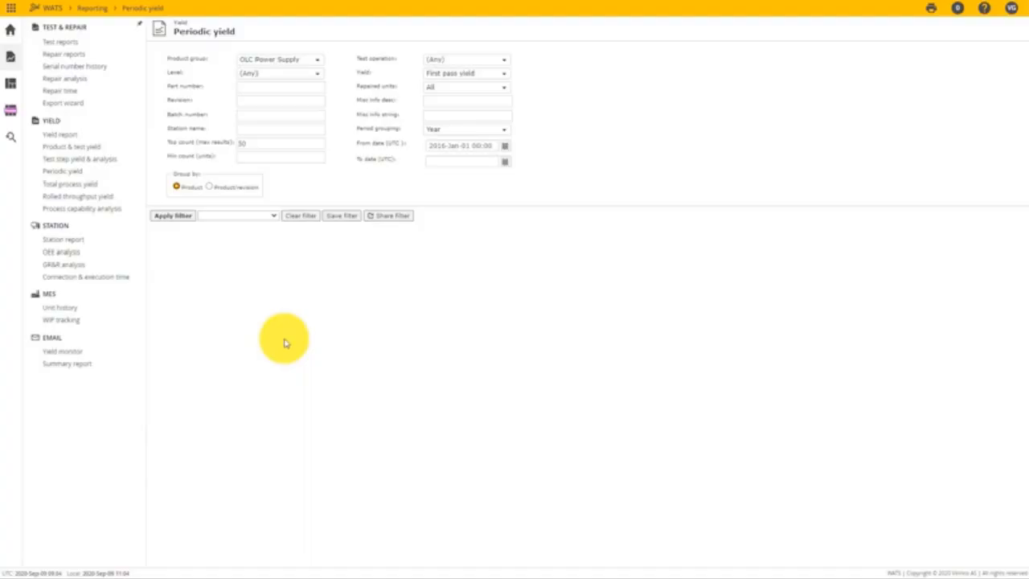
mouse_move(89, 171)
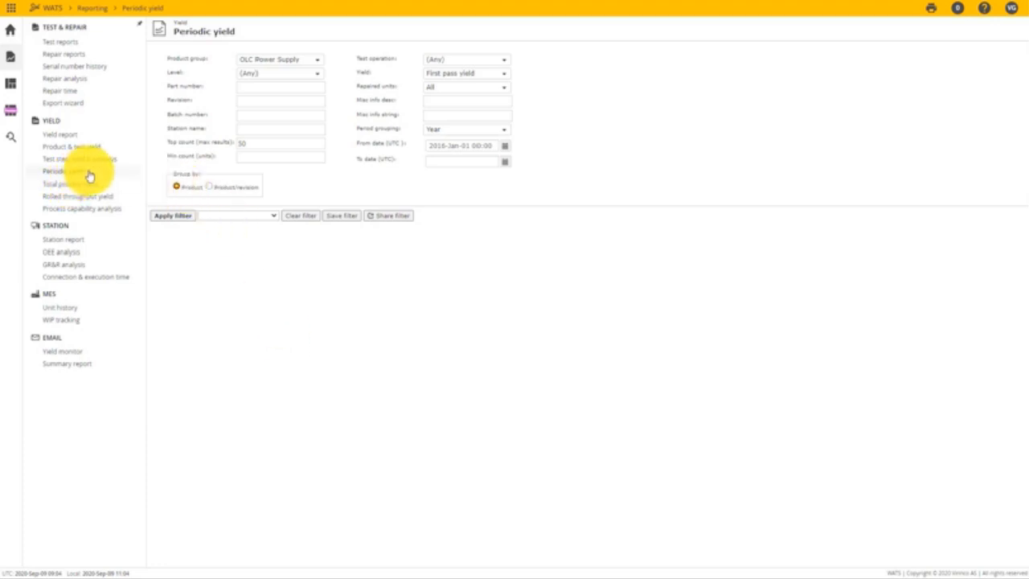
mouse_move(148, 170)
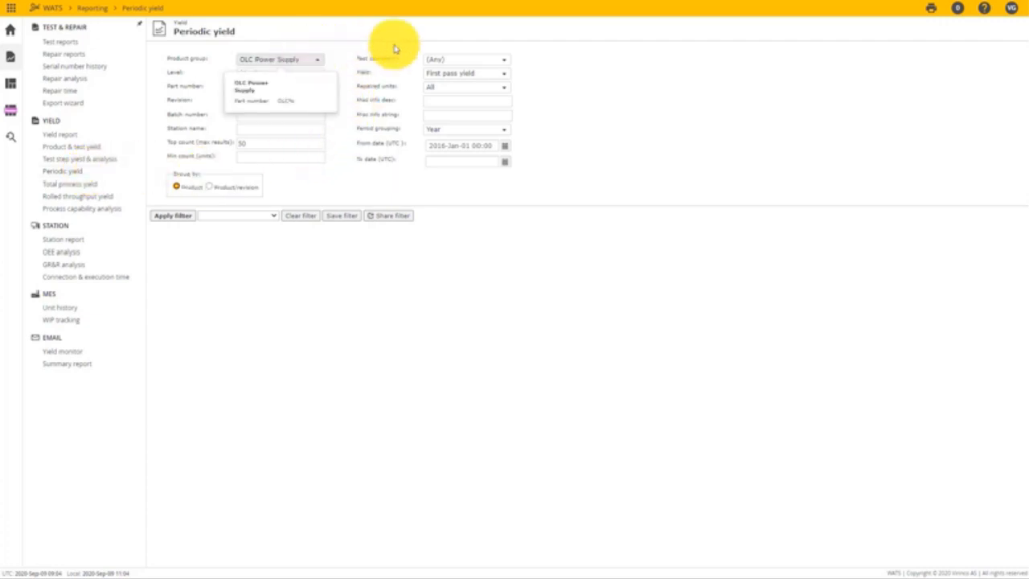
Group the OLC Power Supply periodic yield by Year and apply the filter.
left_click(467, 129)
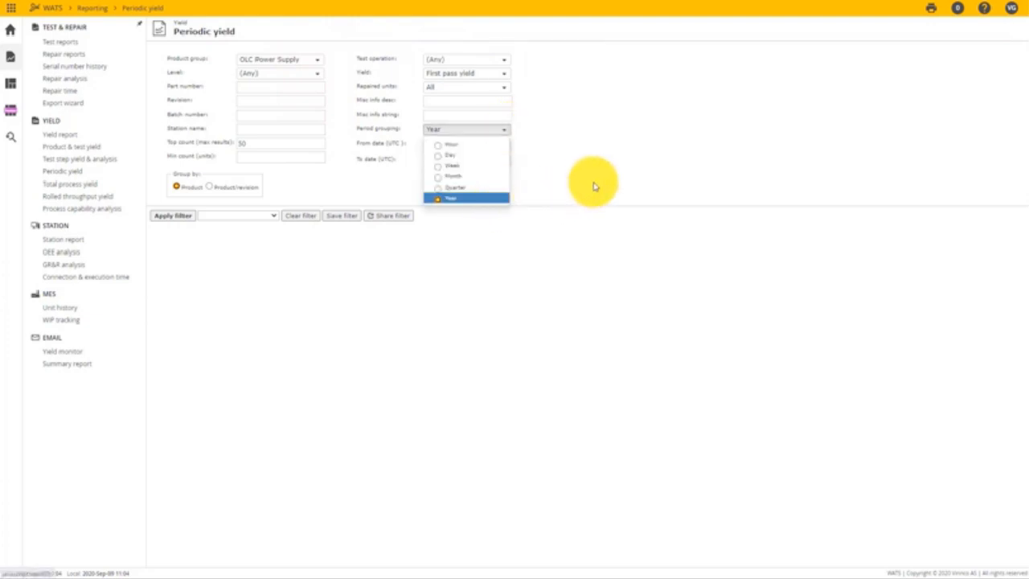
left_click(450, 198)
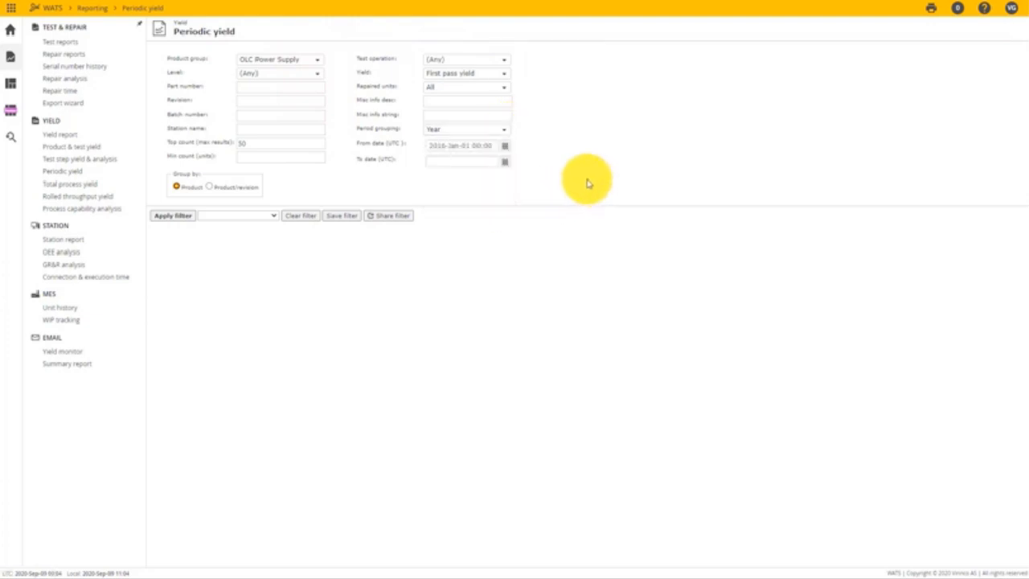
mouse_move(215, 174)
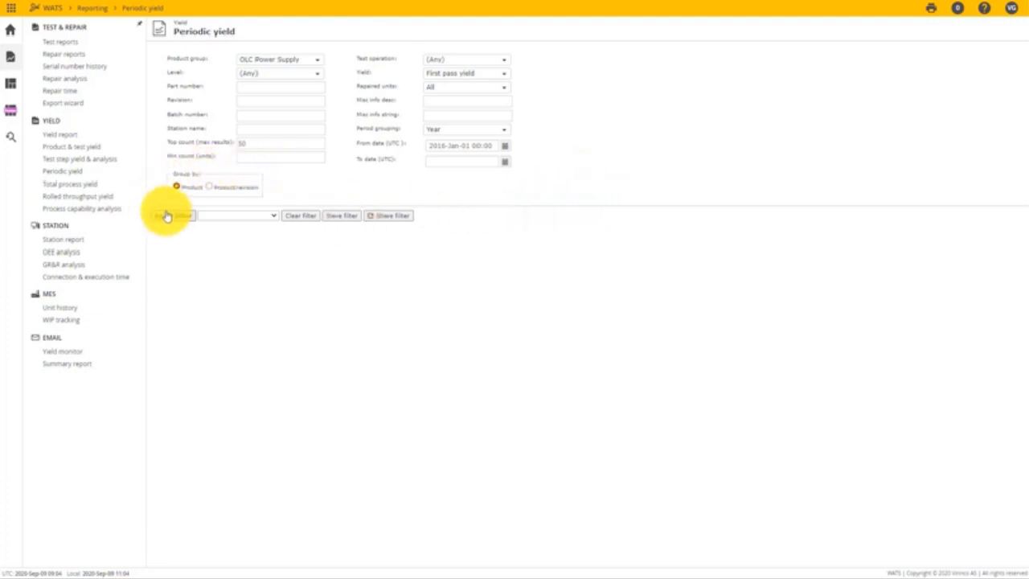
left_click(171, 215)
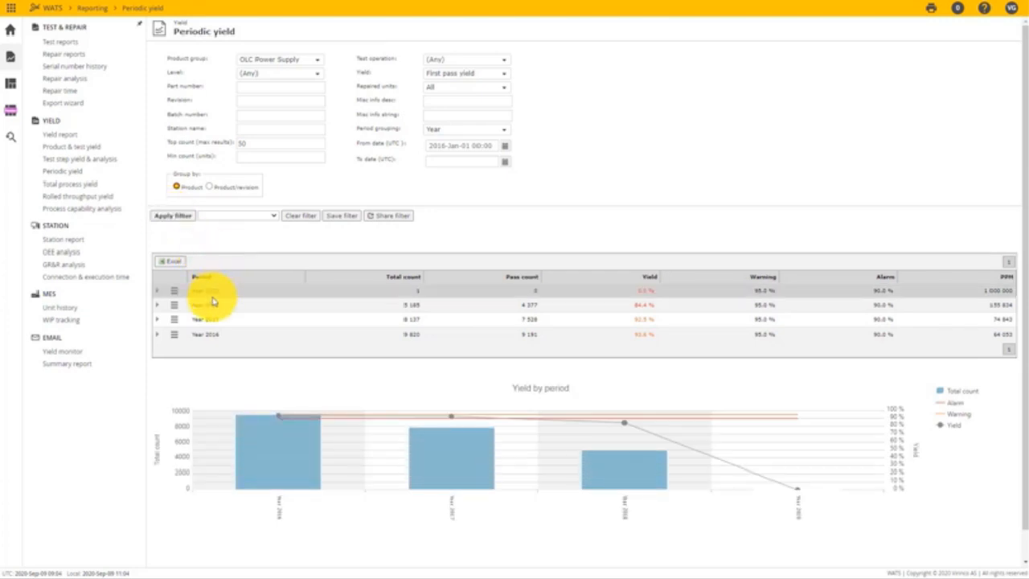
mouse_move(222, 312)
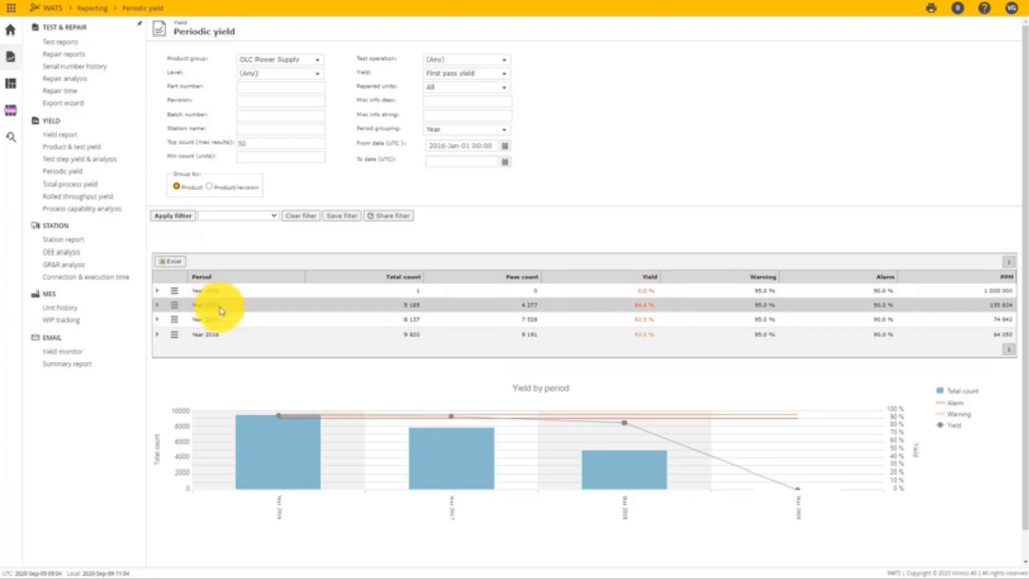
mouse_move(216, 321)
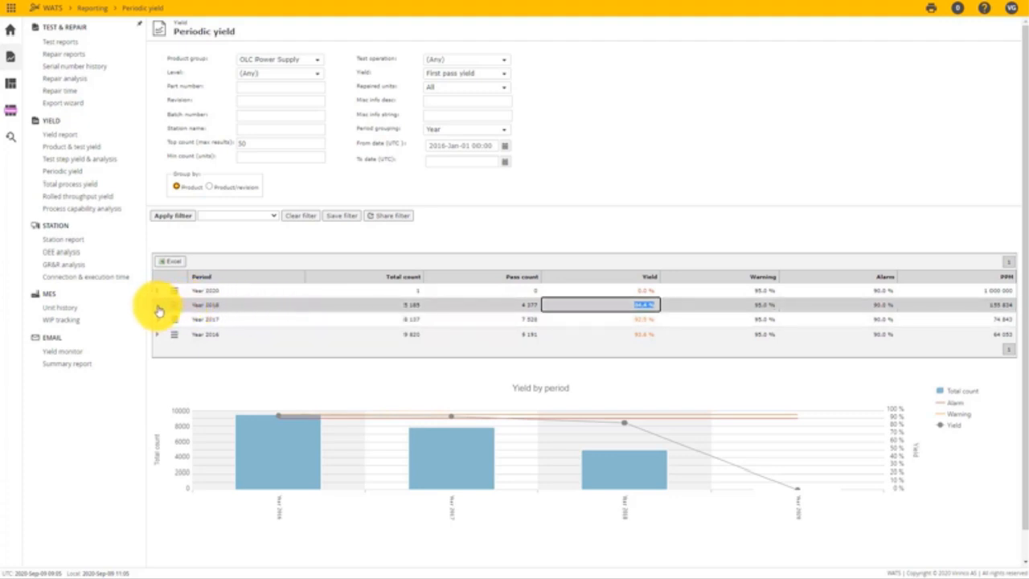
Expand the Year 2018 row into its per-part-number yield breakdown.
left_click(157, 305)
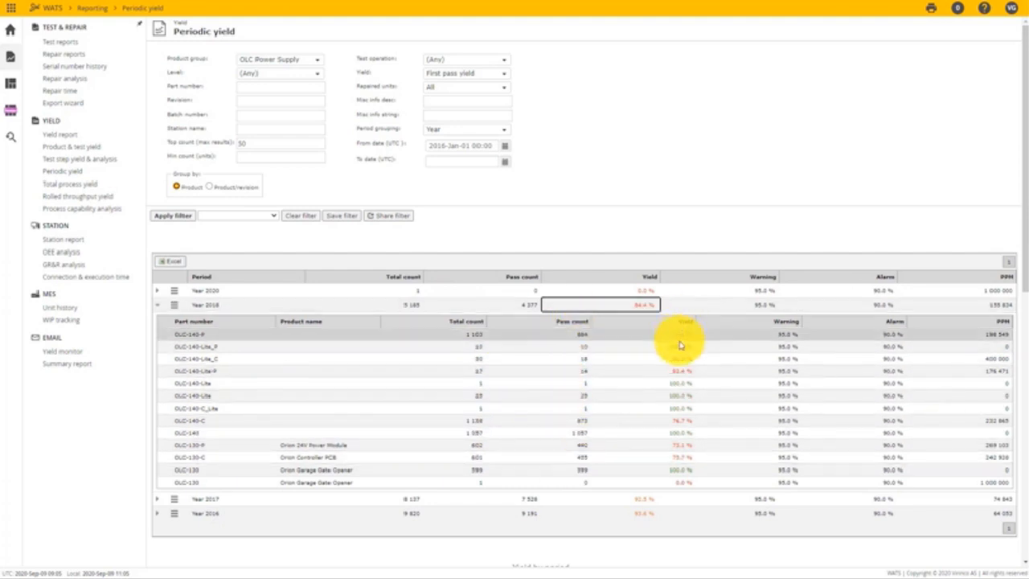
Scroll down to the 2018 Yield by product and Passed in run charts.
scroll("down", 3)
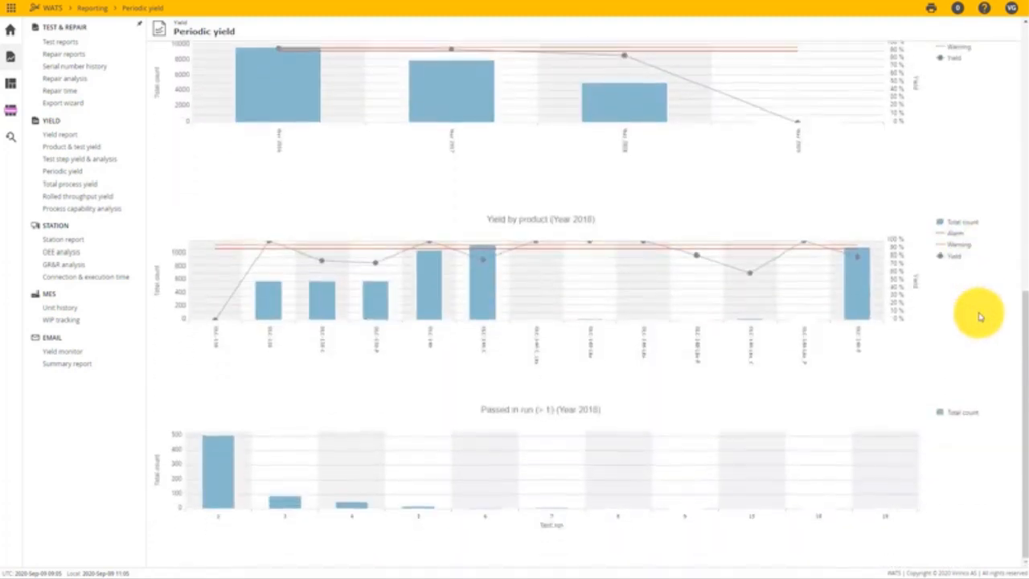
mouse_move(268, 390)
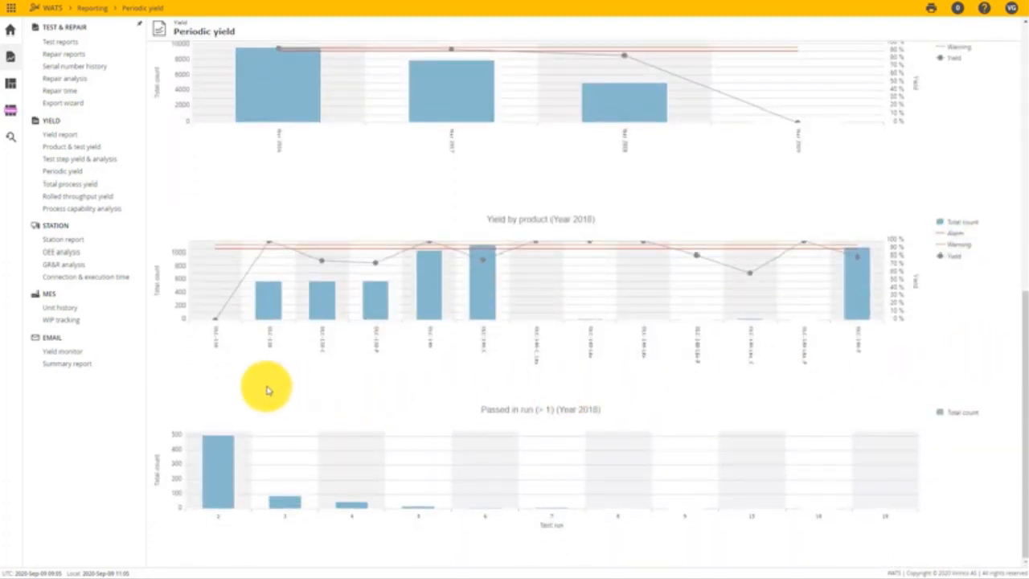
mouse_move(241, 399)
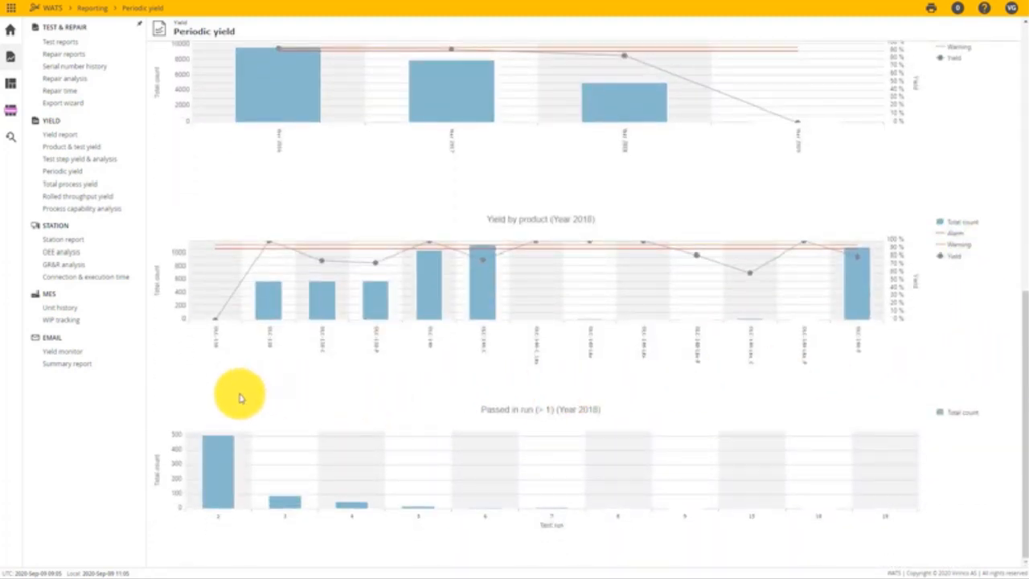
mouse_move(217, 457)
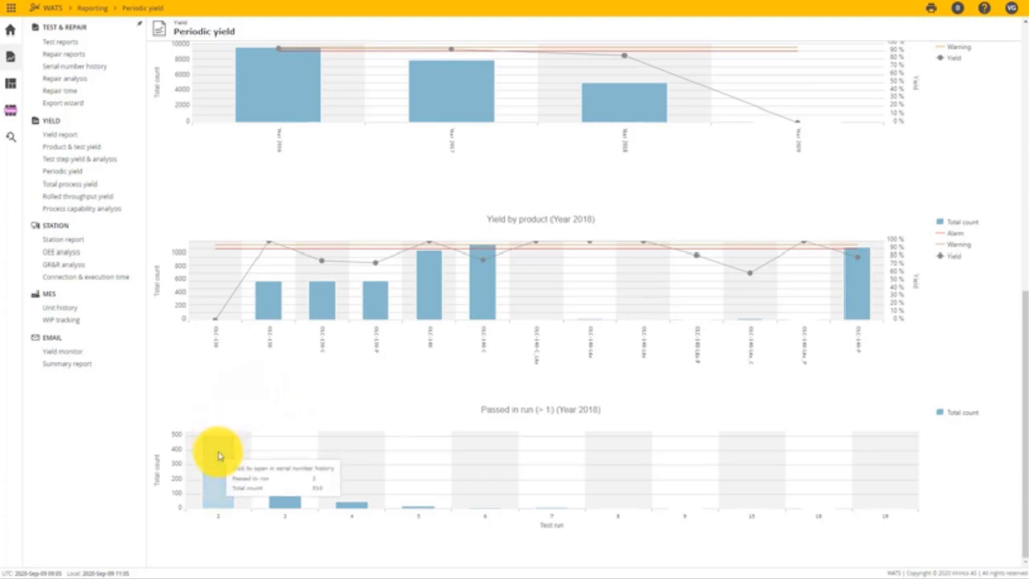
mouse_move(287, 505)
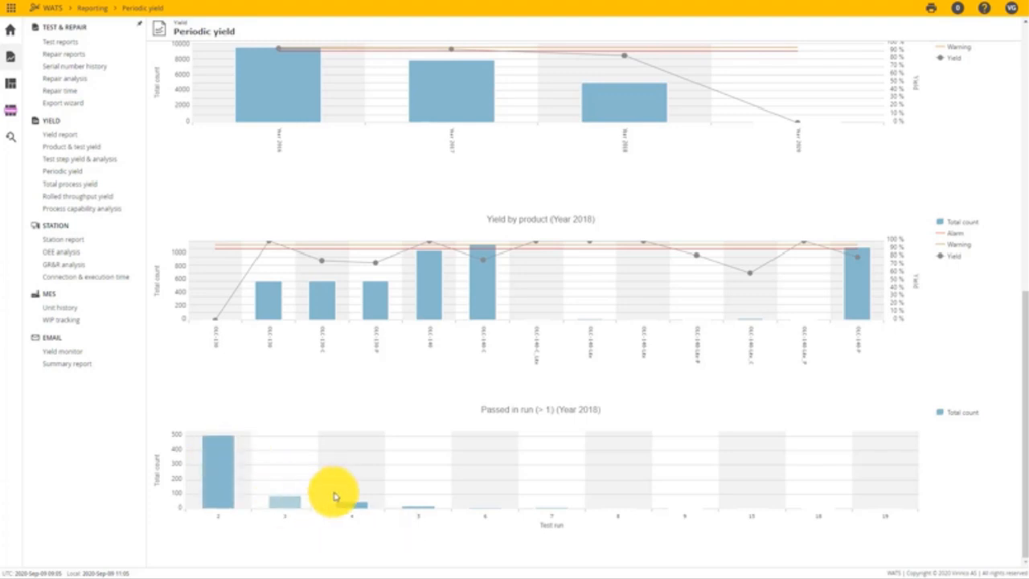
mouse_move(357, 511)
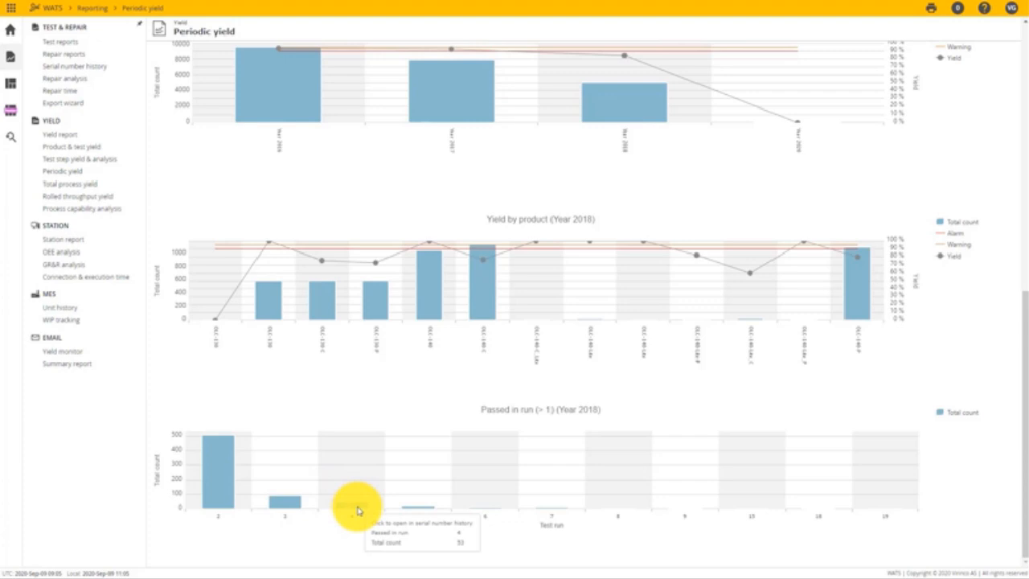
mouse_move(476, 511)
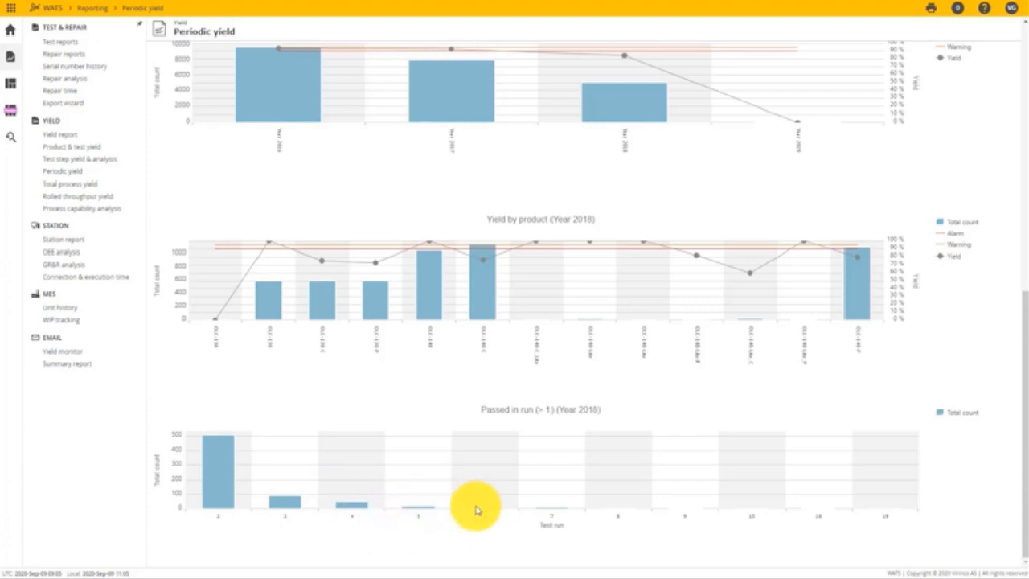
mouse_move(881, 509)
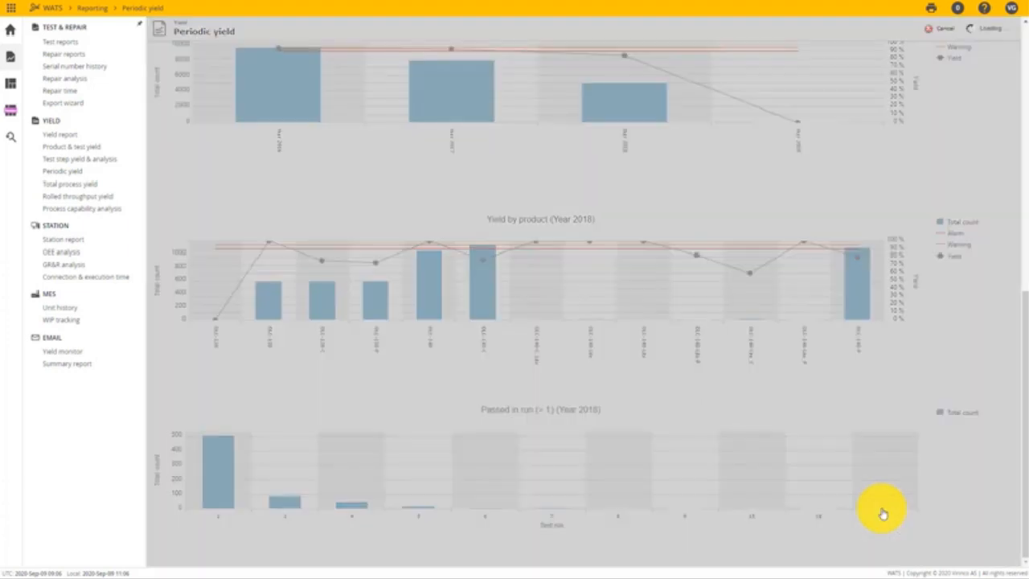
Switch from the periodic yield report to the Serial number history report.
left_click(74, 66)
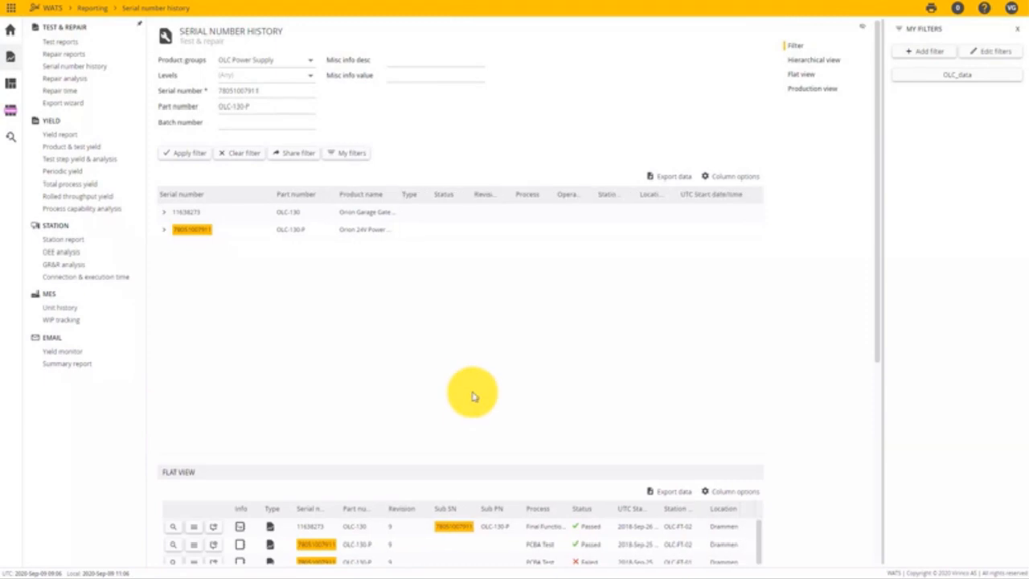
mouse_move(425, 376)
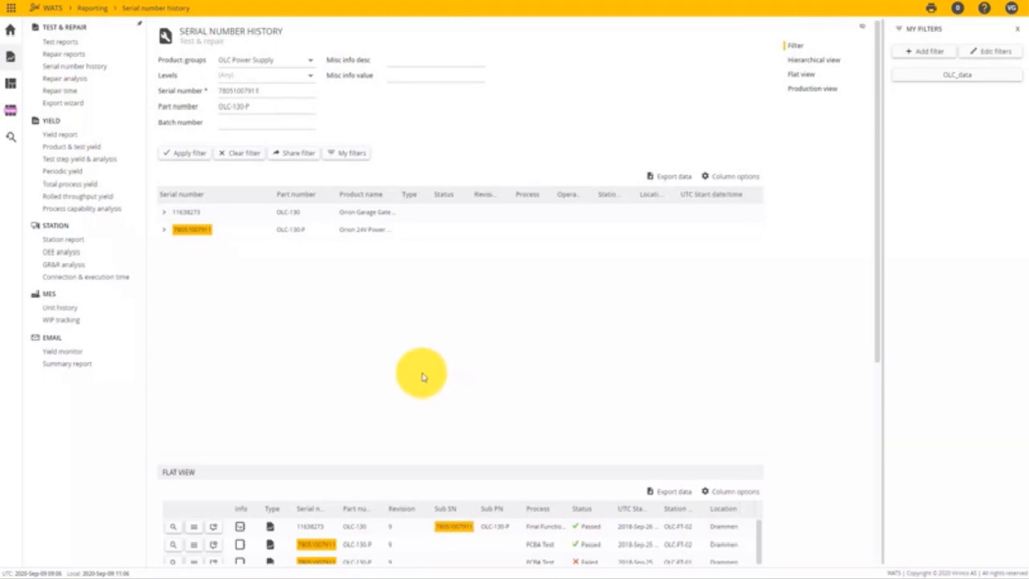
mouse_move(297, 42)
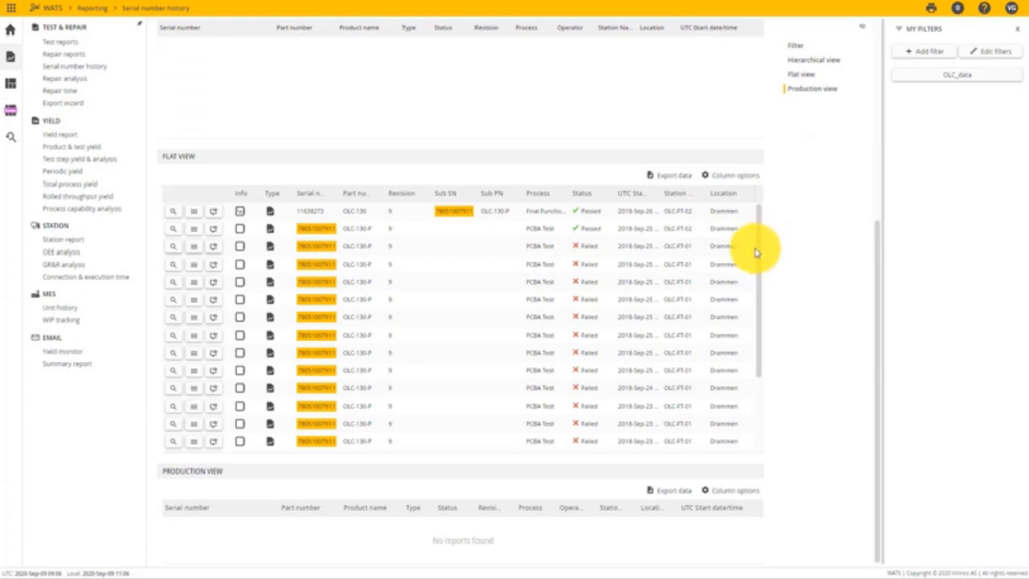
Scroll the flat view through the unit's mostly failed PCBA Test runs.
scroll("down", 3)
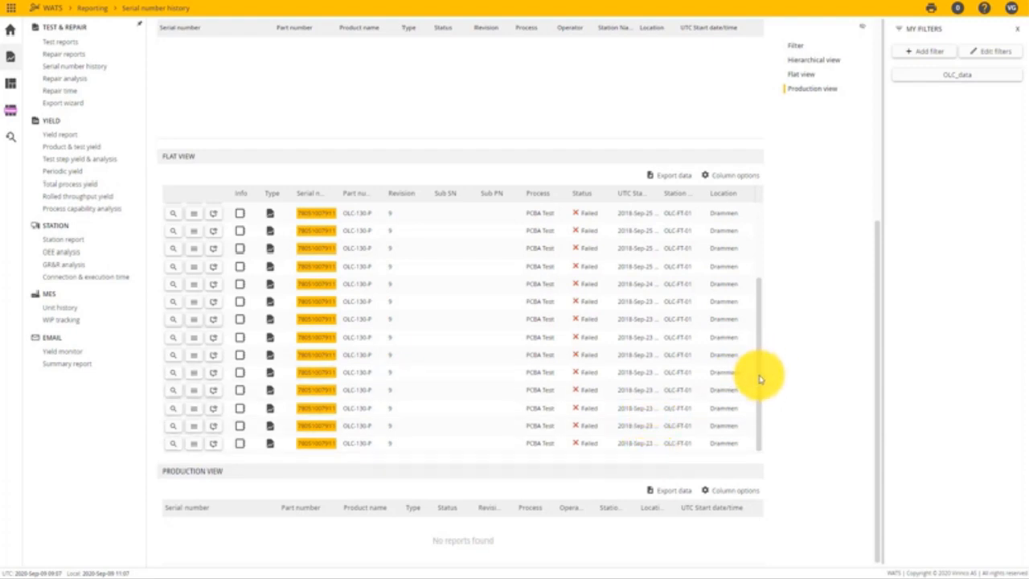
scroll("down", 3)
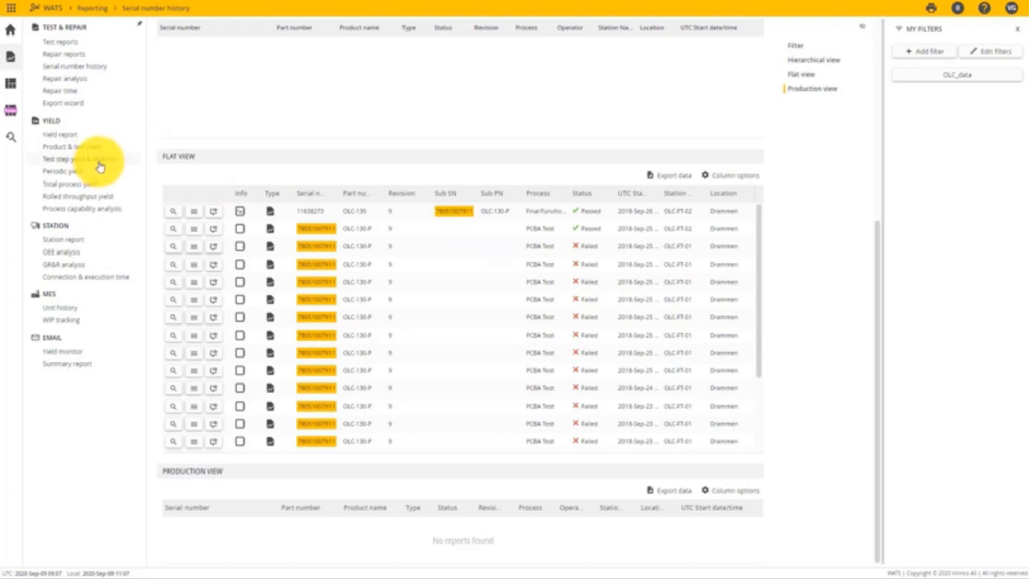
Start the test step yield and analysis report for OLC-130-P with Run set to All.
left_click(72, 159)
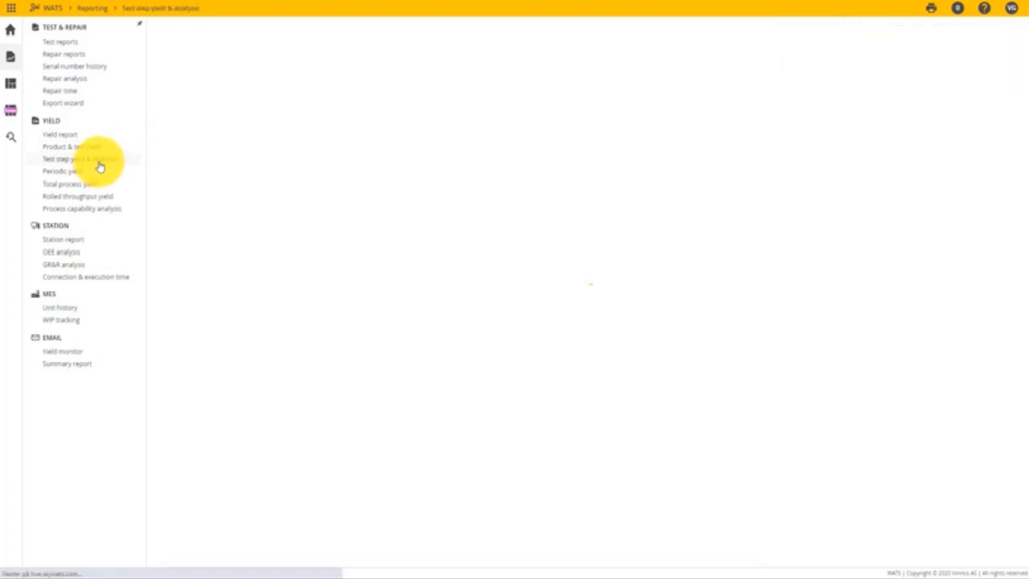
left_click(79, 159)
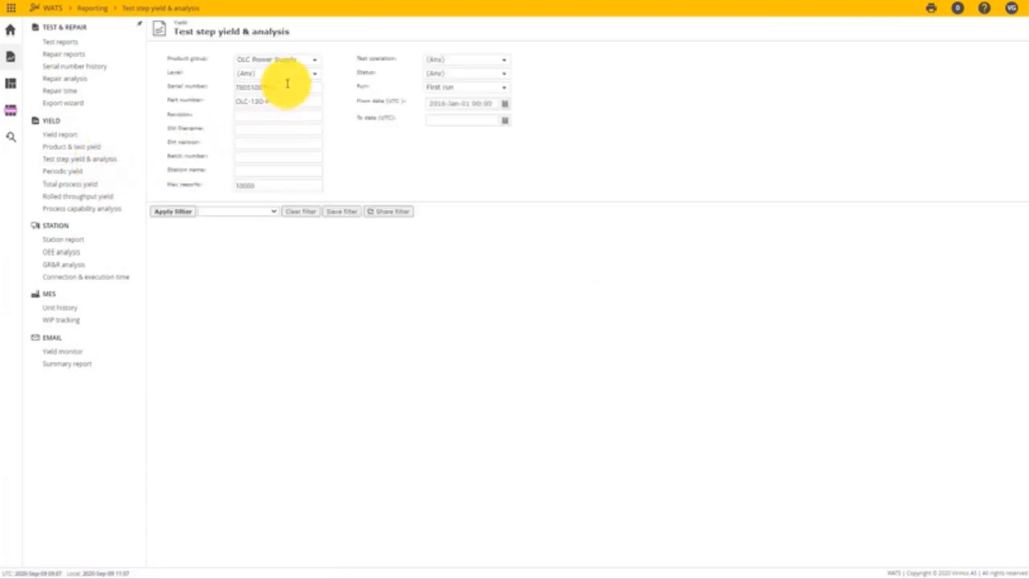
double_click(254, 100)
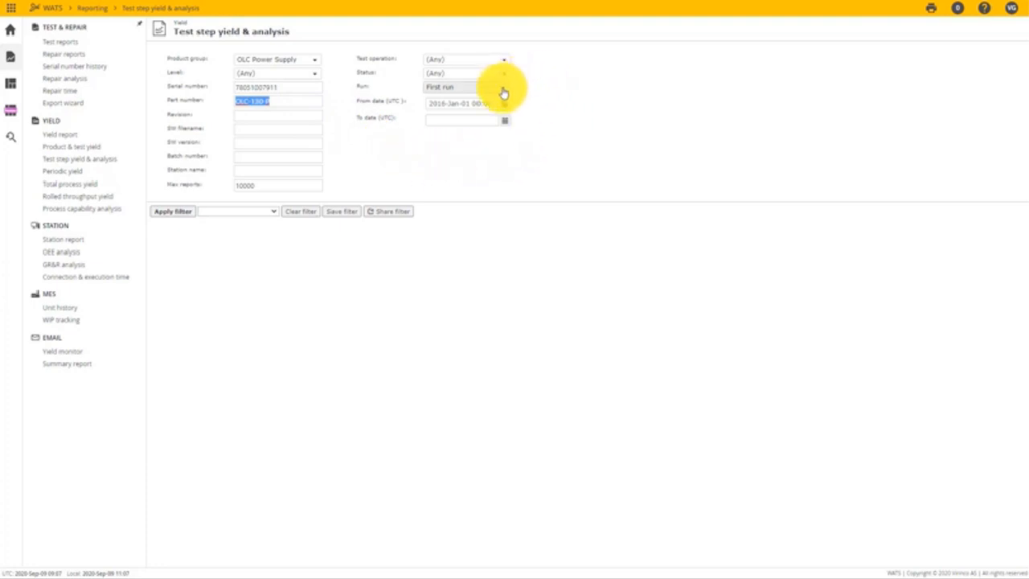
left_click(466, 87)
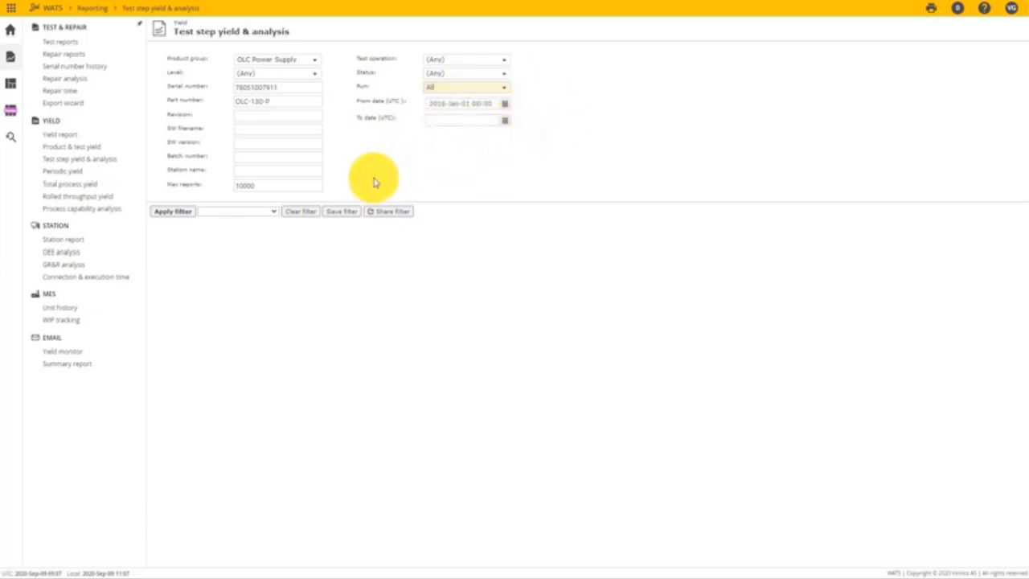
left_click(172, 211)
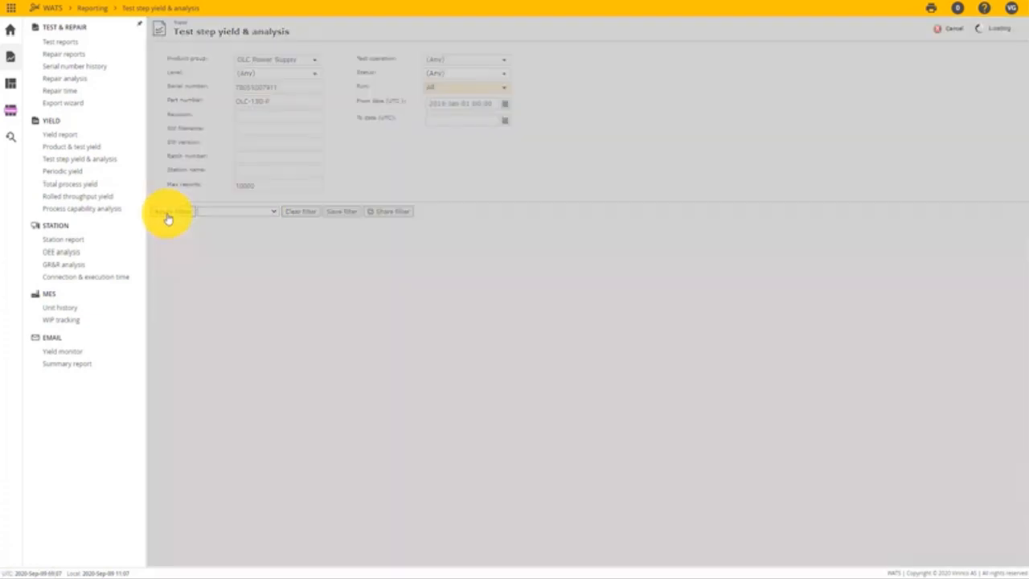
Load the results grid listing the two PCBA Test sequence rows with 1 and 19 units.
left_click(171, 213)
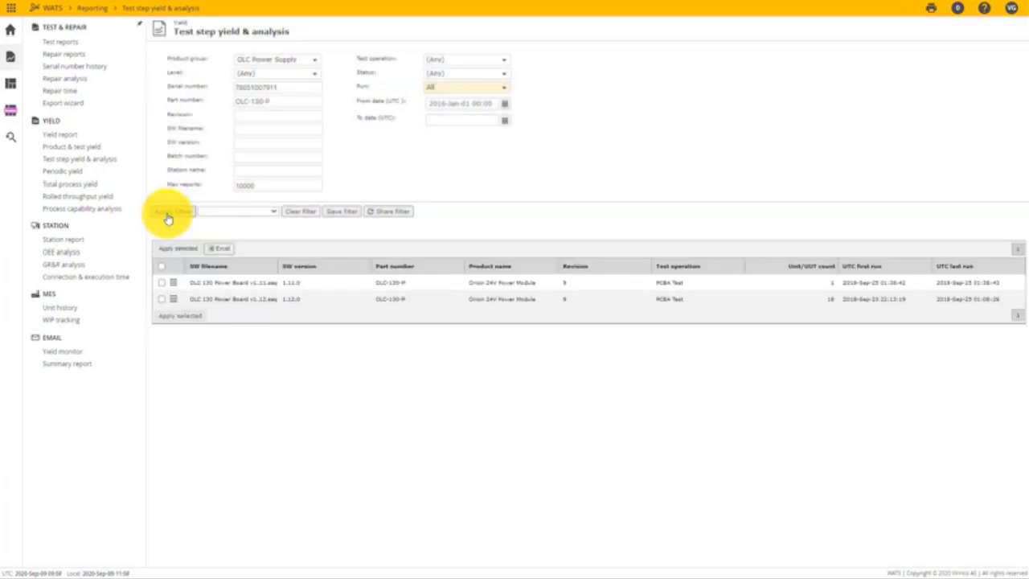
left_click(173, 212)
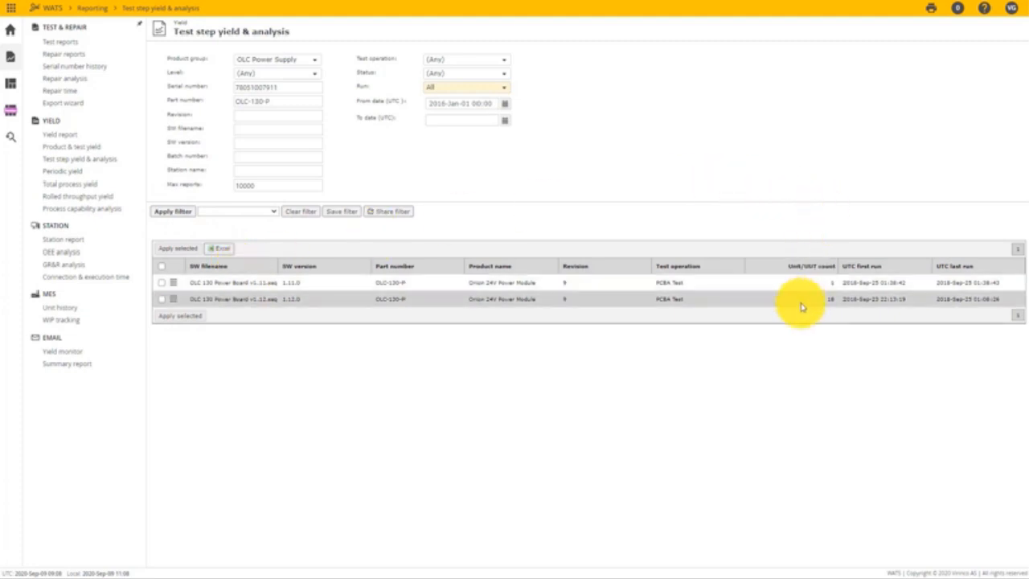
mouse_move(316, 318)
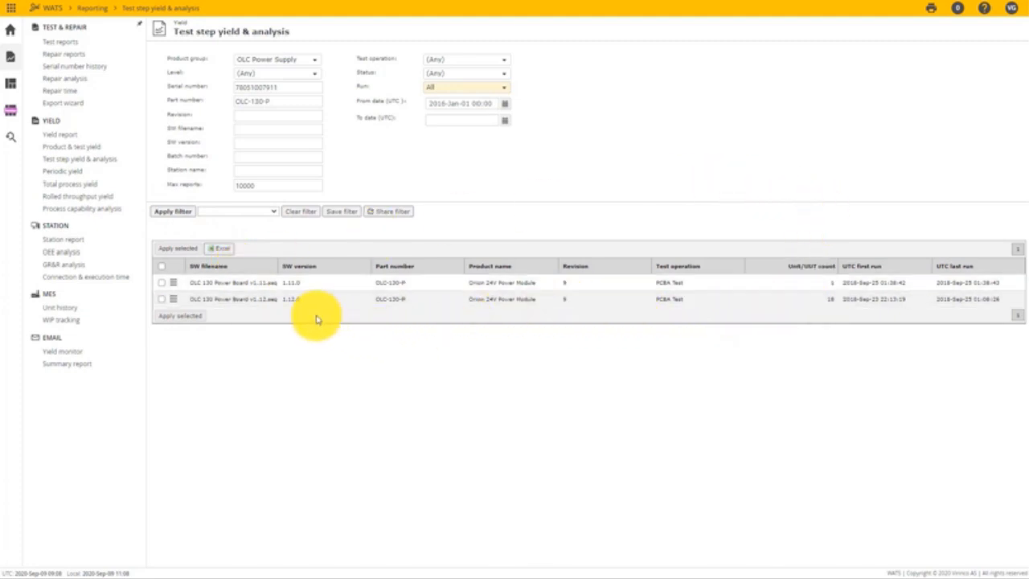
left_click(281, 299)
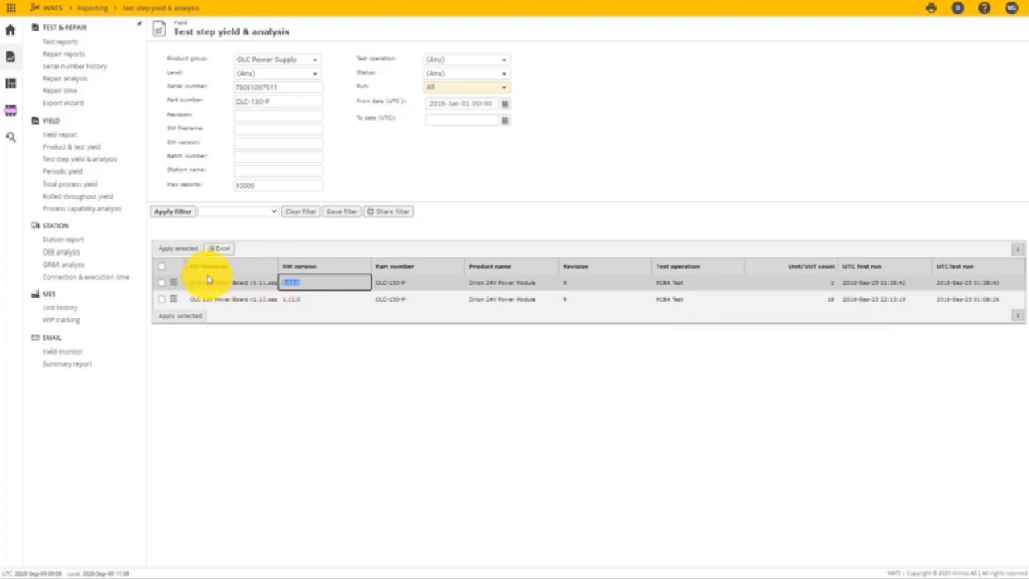
Select both software-version runs and apply them to show the Top 10 execution time and failures charts.
left_click(161, 298)
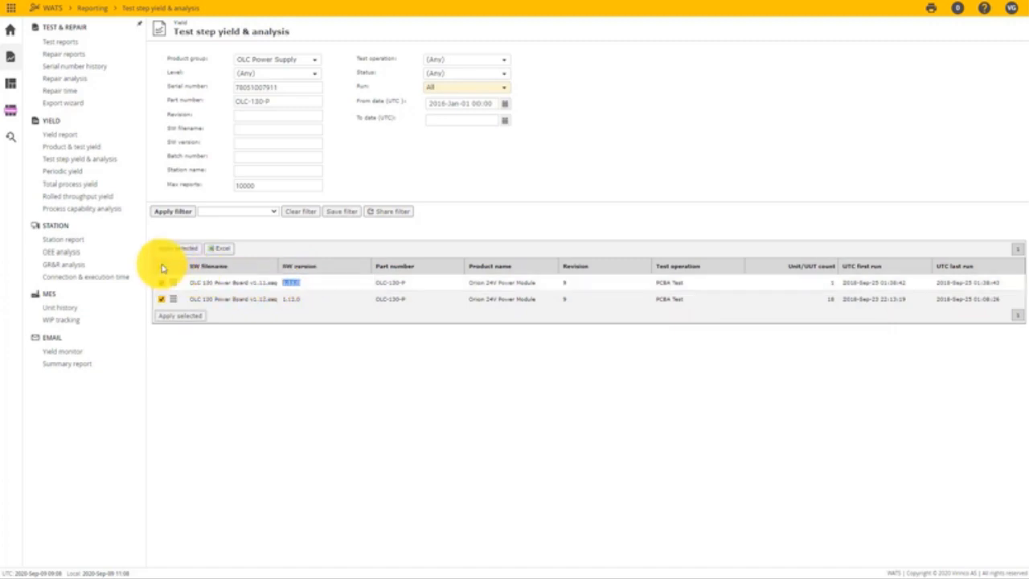
left_click(161, 283)
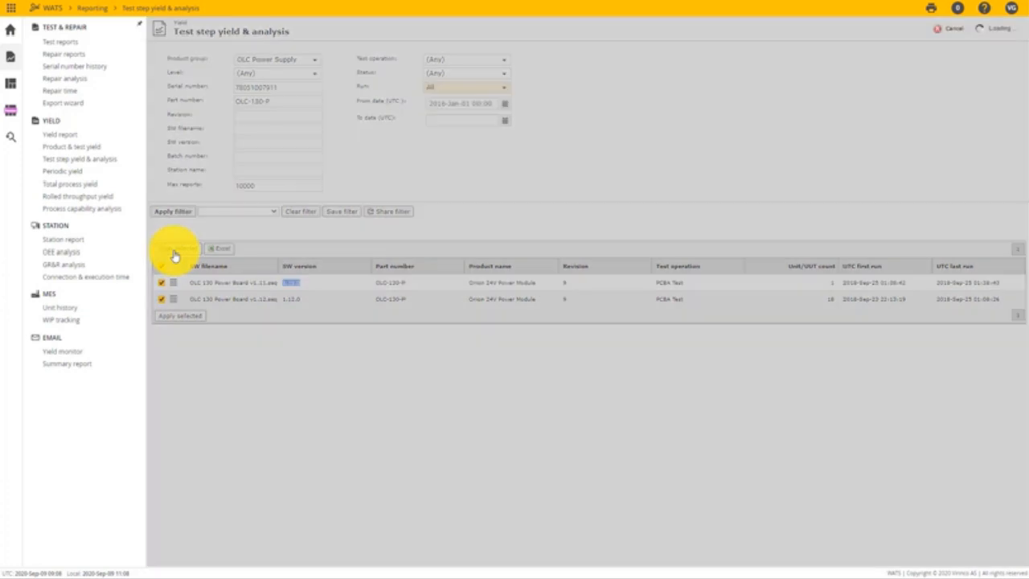
left_click(175, 247)
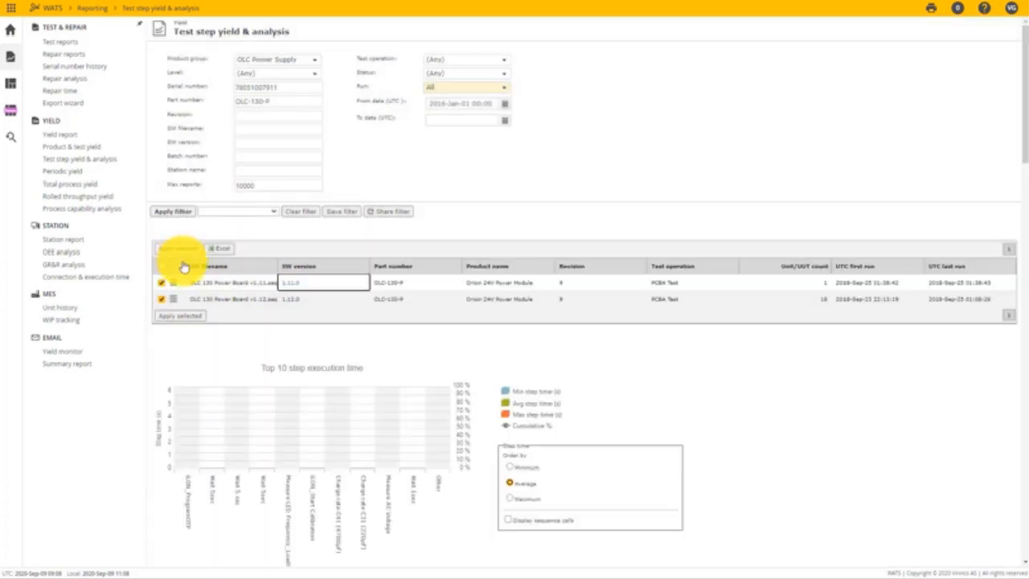
scroll("down", 3)
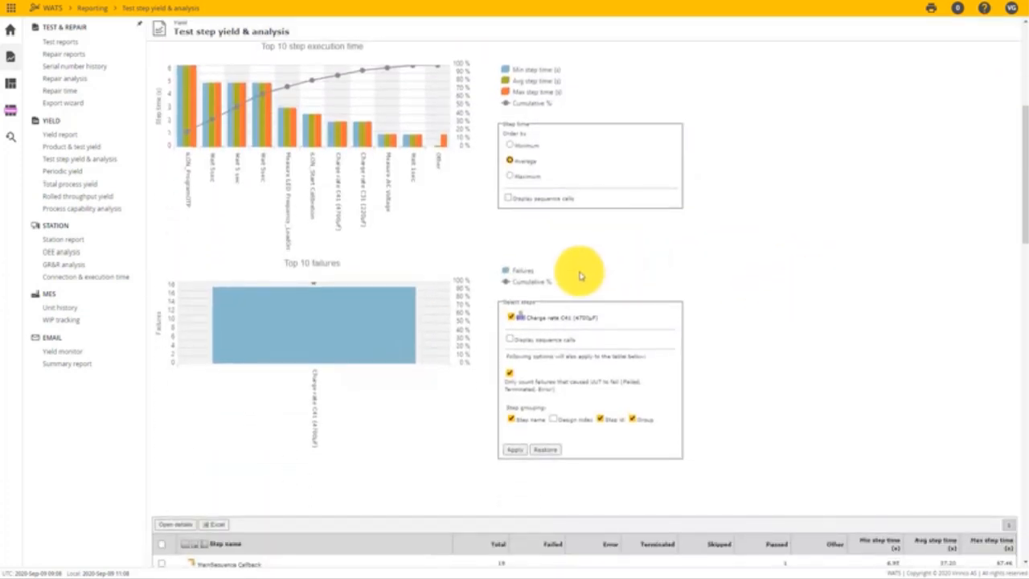
mouse_move(344, 337)
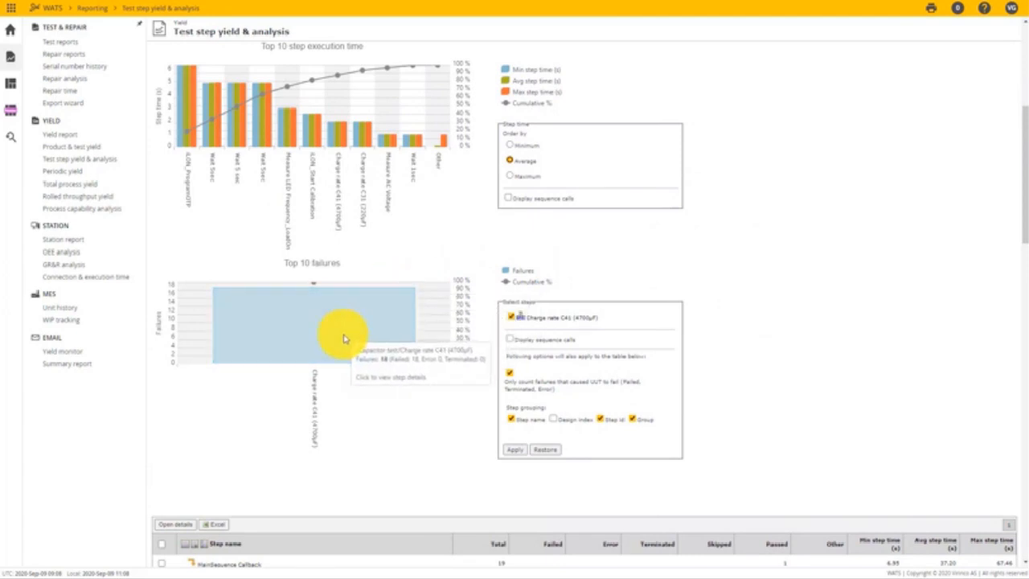
mouse_move(345, 336)
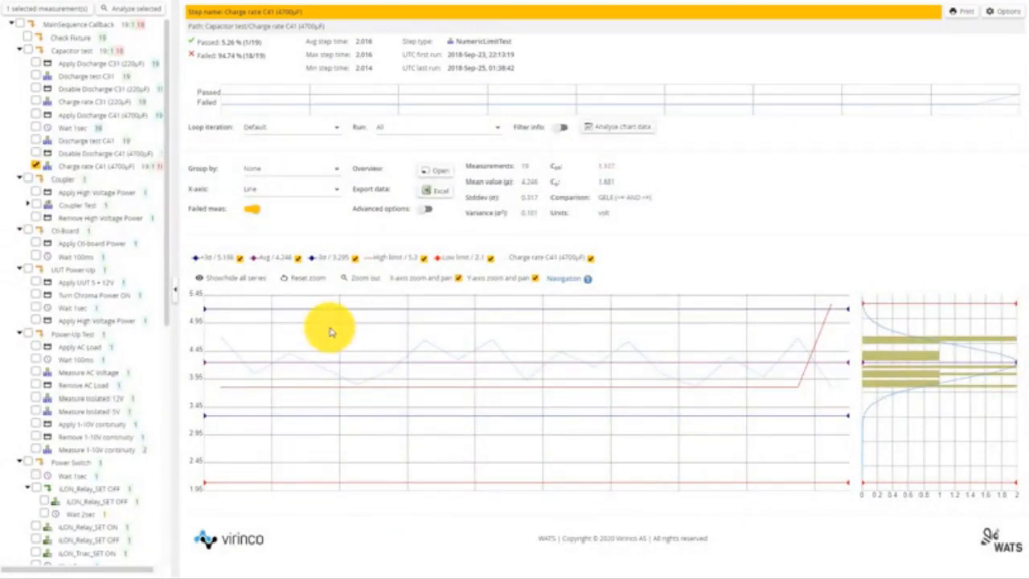
mouse_move(211, 354)
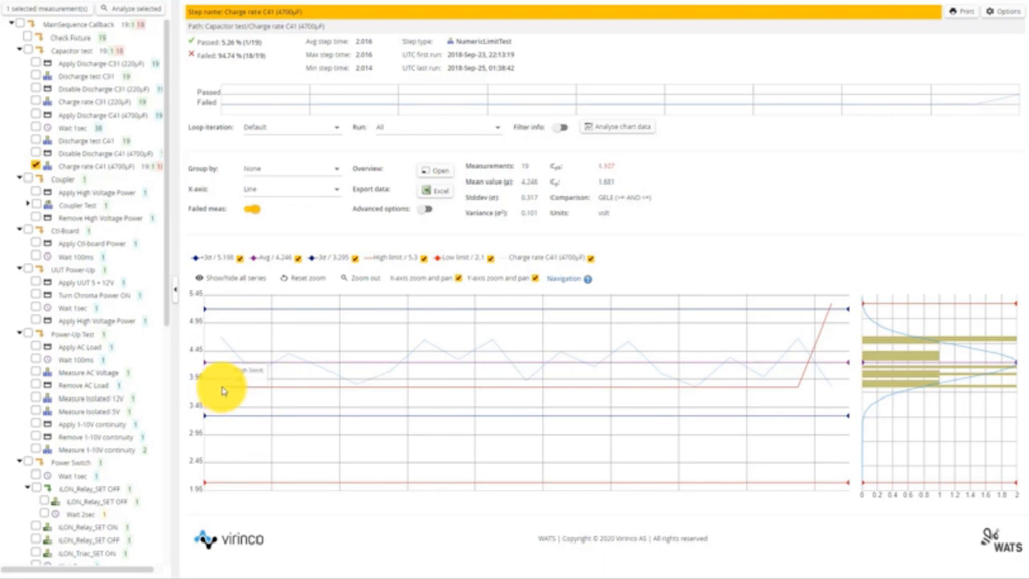
mouse_move(244, 356)
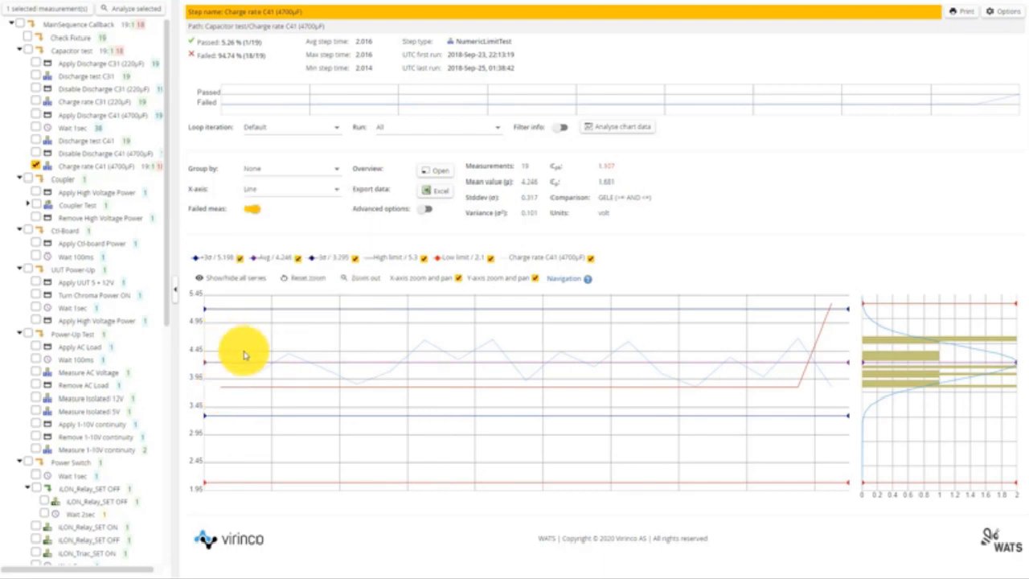
mouse_move(434, 341)
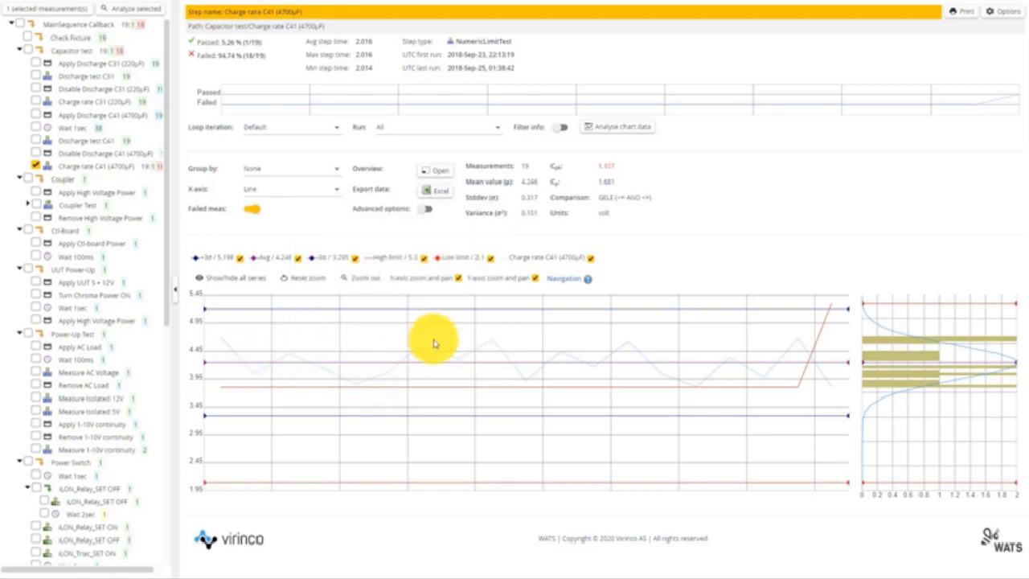
mouse_move(786, 341)
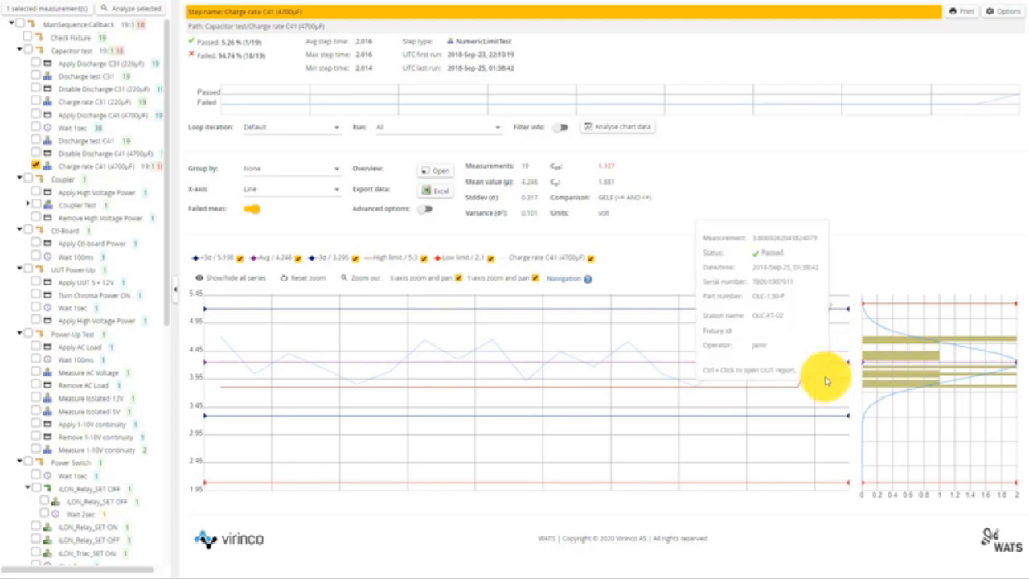
mouse_move(801, 344)
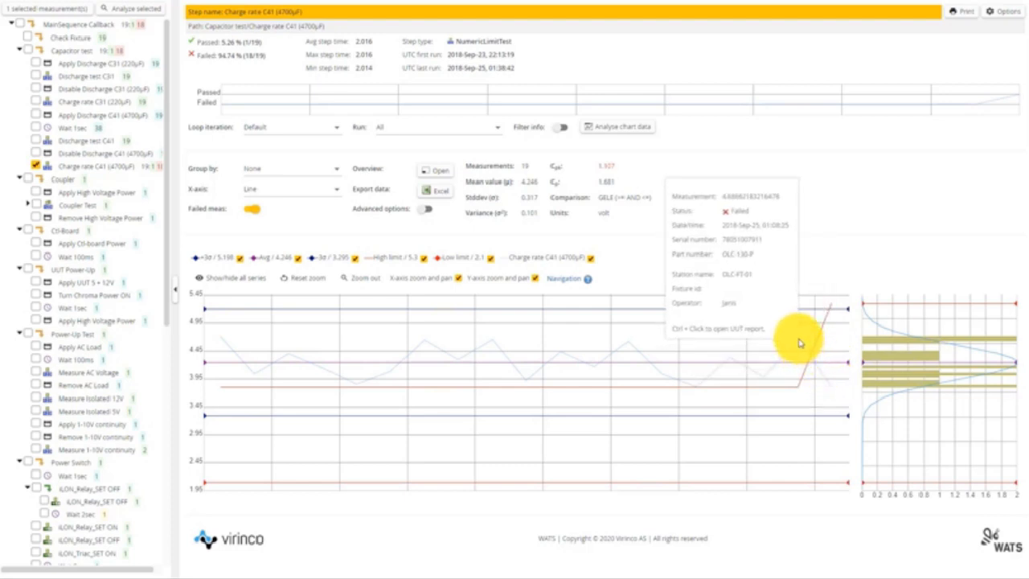
mouse_move(833, 393)
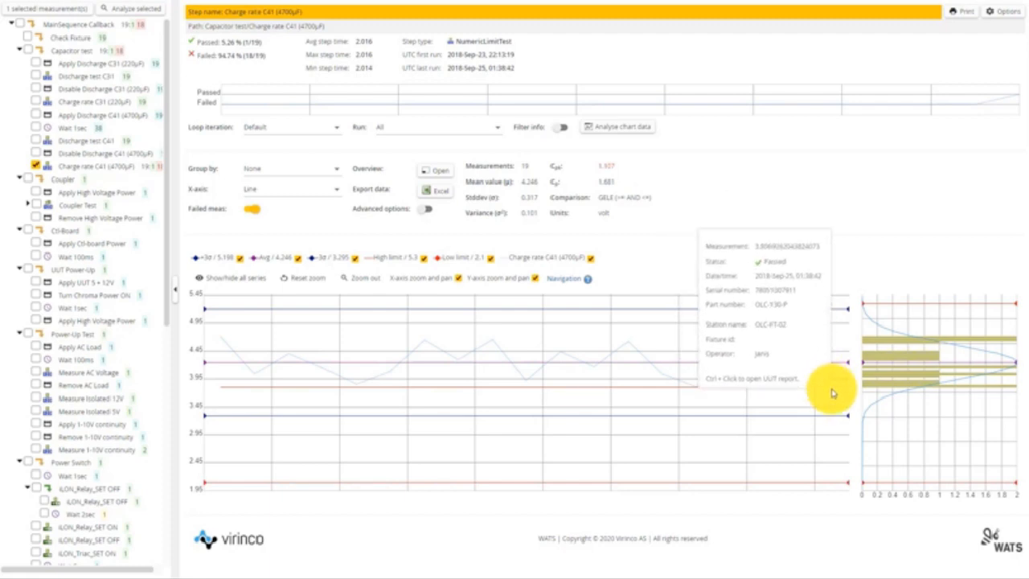
mouse_move(814, 304)
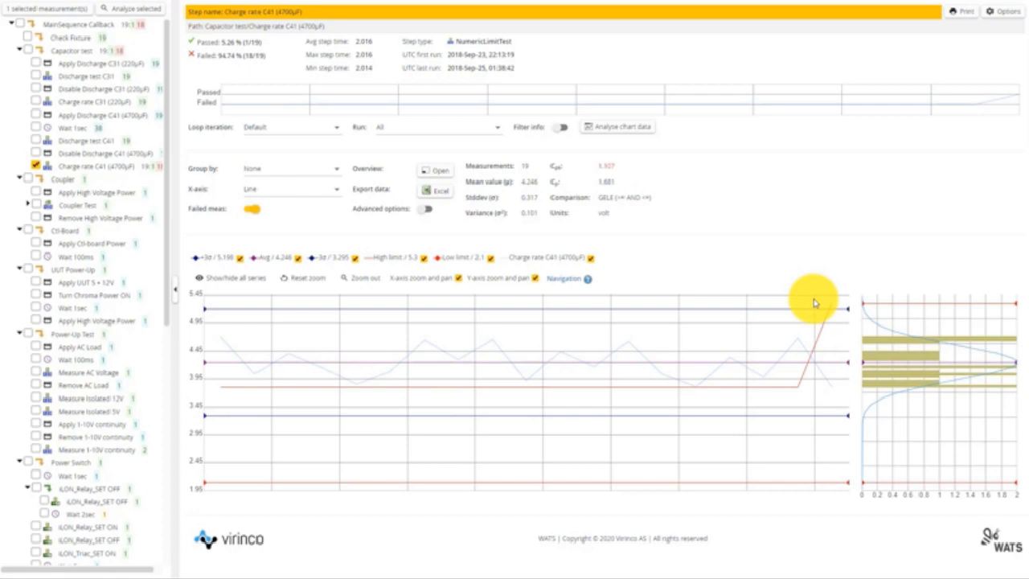
mouse_move(833, 386)
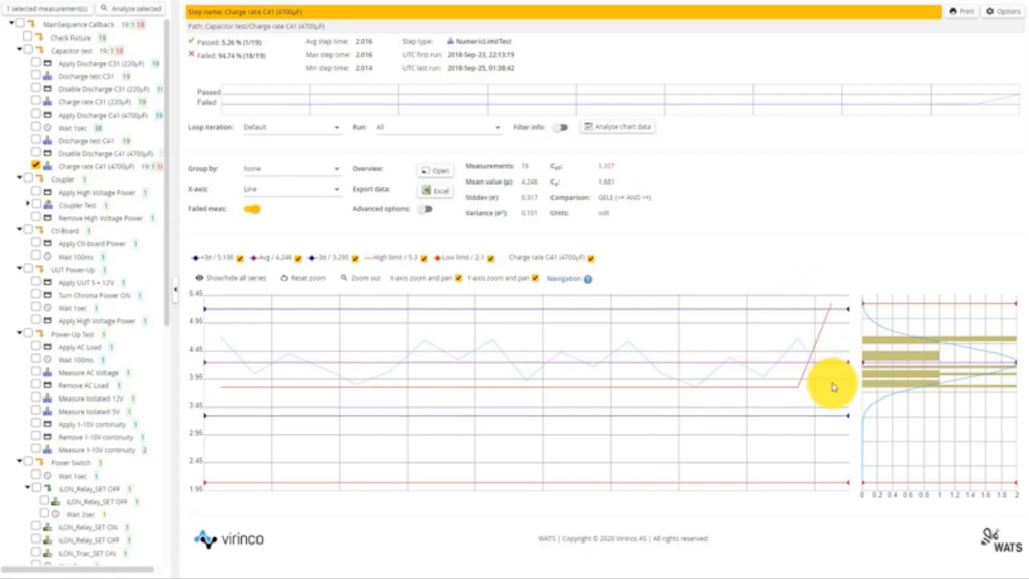
mouse_move(833, 386)
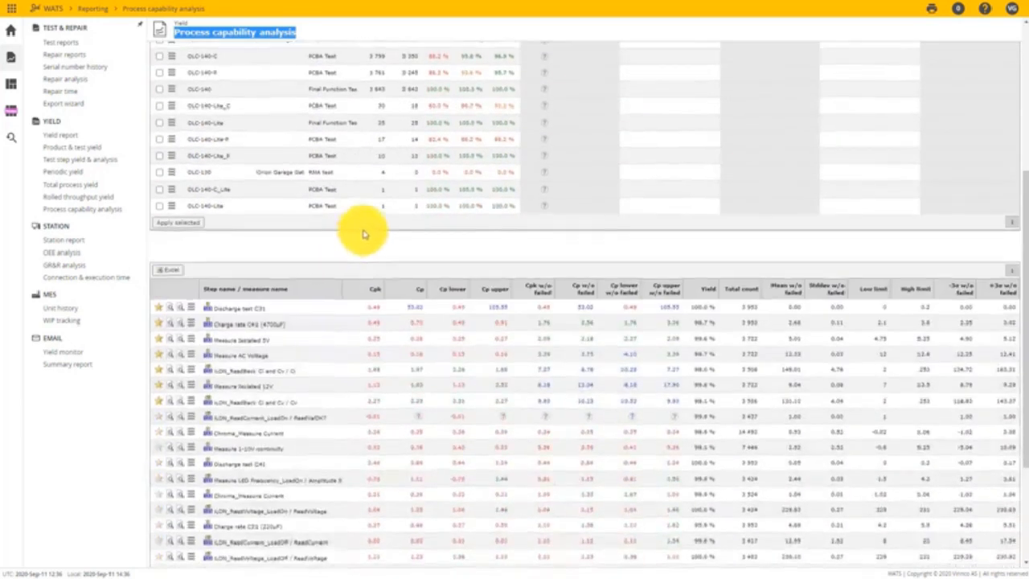
Show the detailed analysis for the Measure Isolated 12V step from the process capability table.
scroll("down", 3)
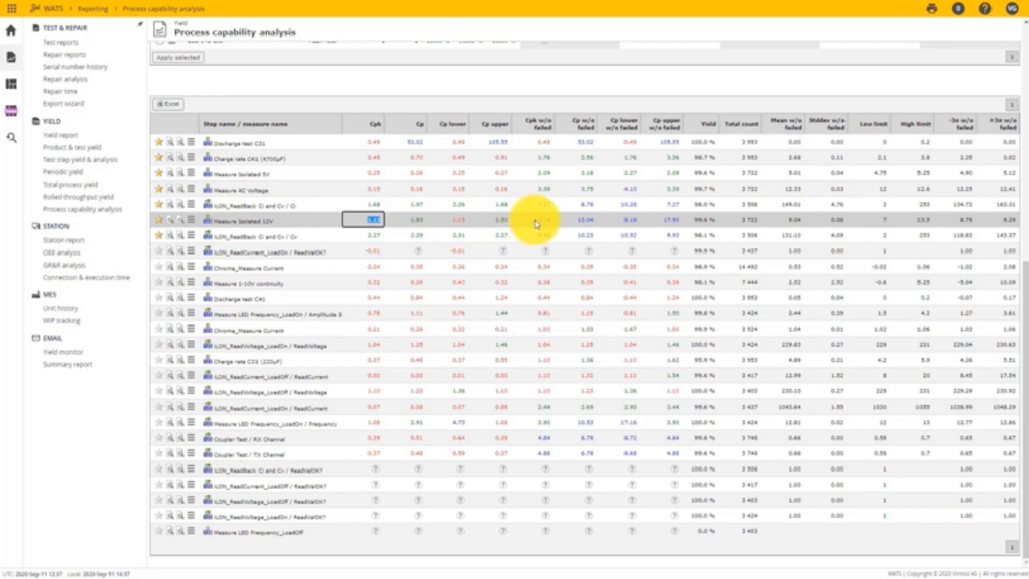
left_click(544, 219)
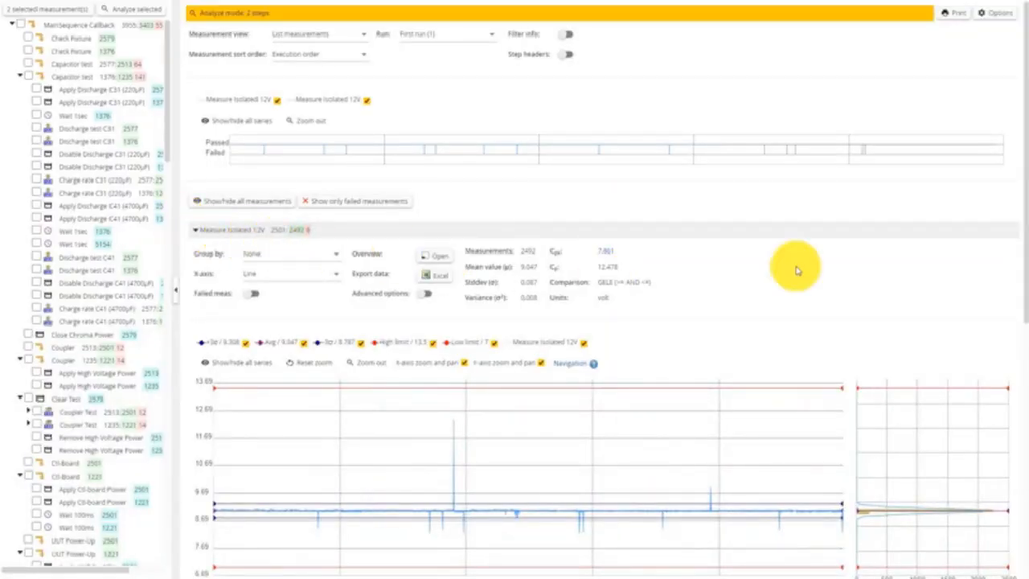
scroll("down", 3)
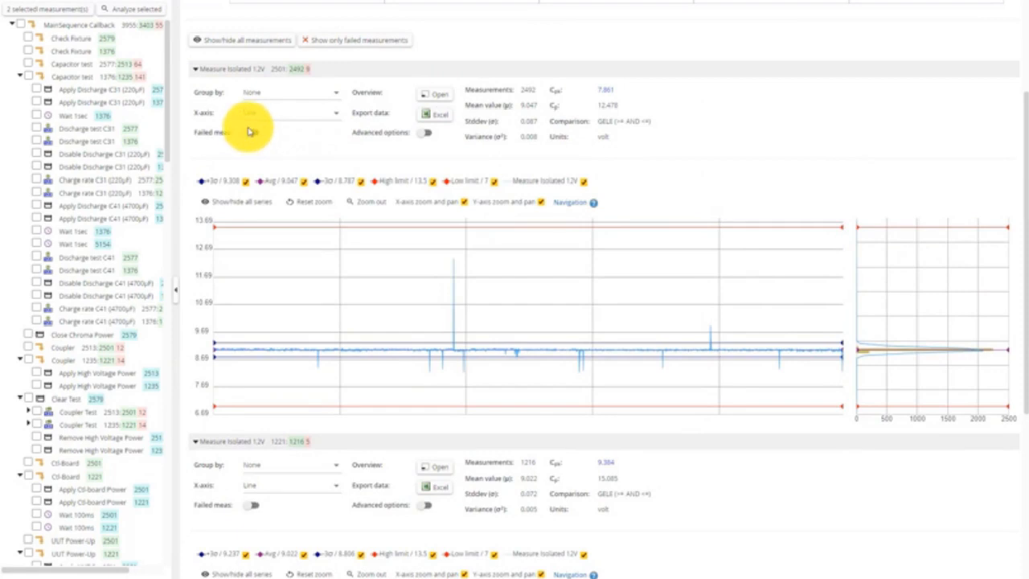
mouse_move(251, 139)
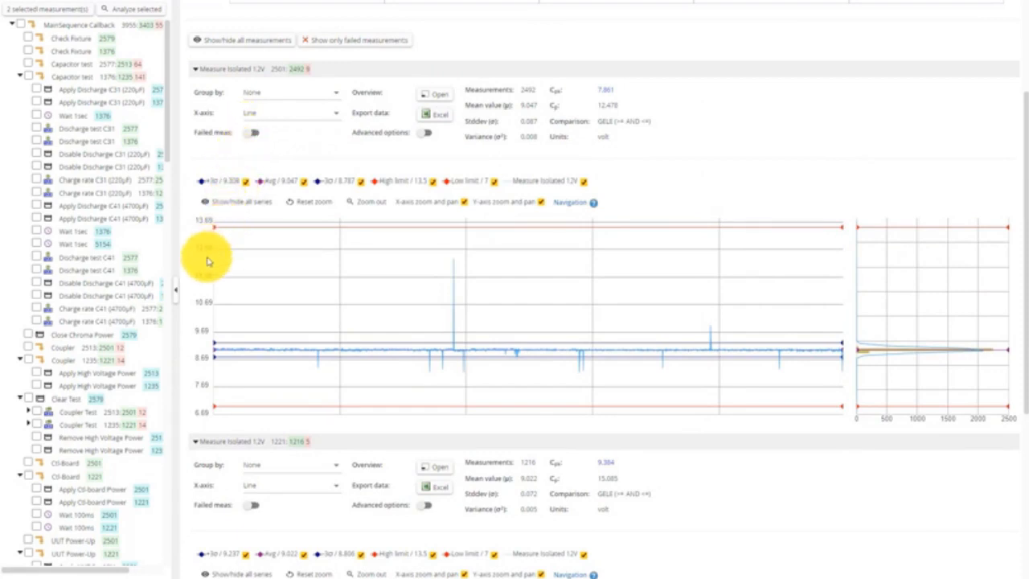
mouse_move(222, 371)
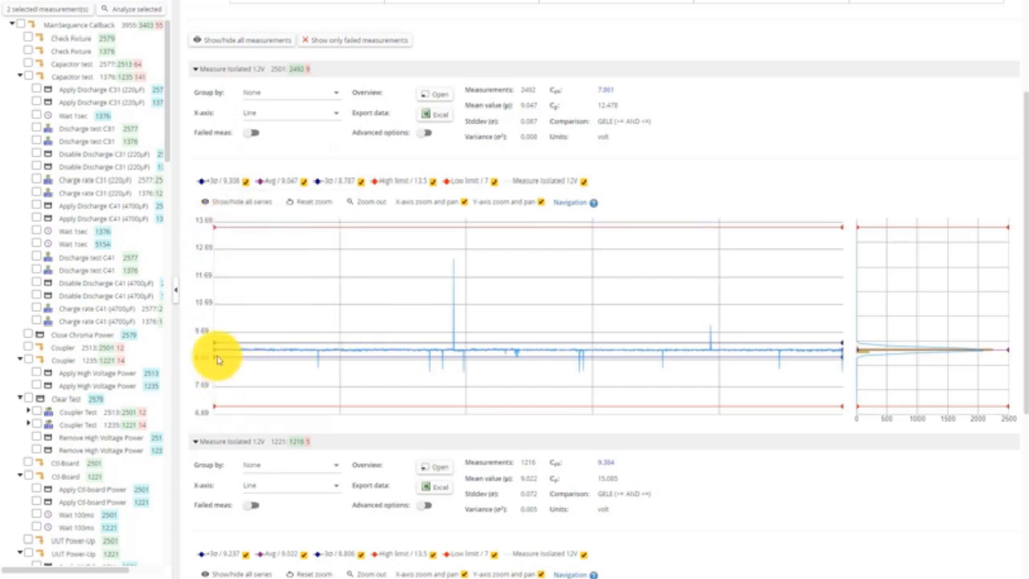
mouse_move(306, 354)
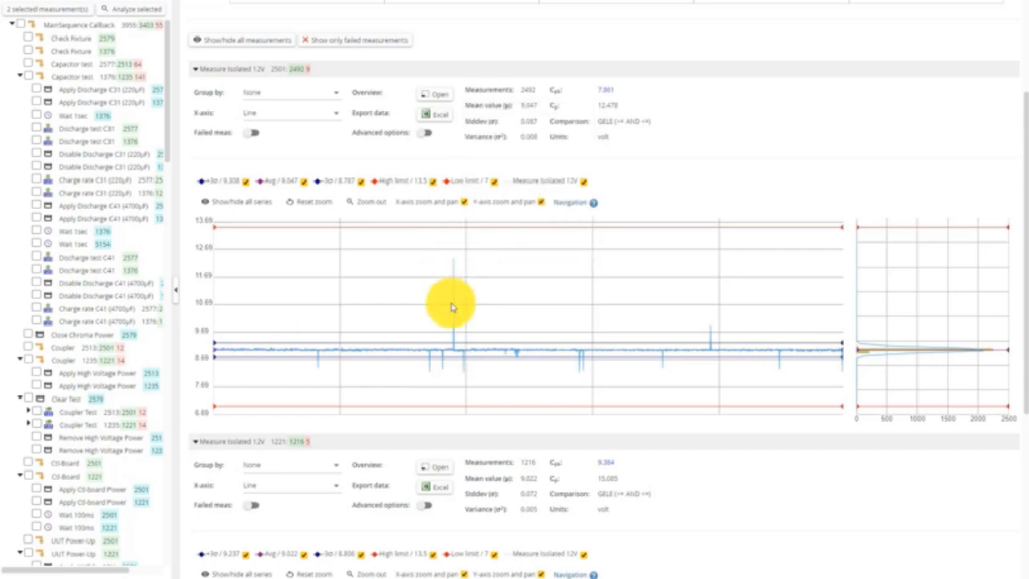
mouse_move(603, 355)
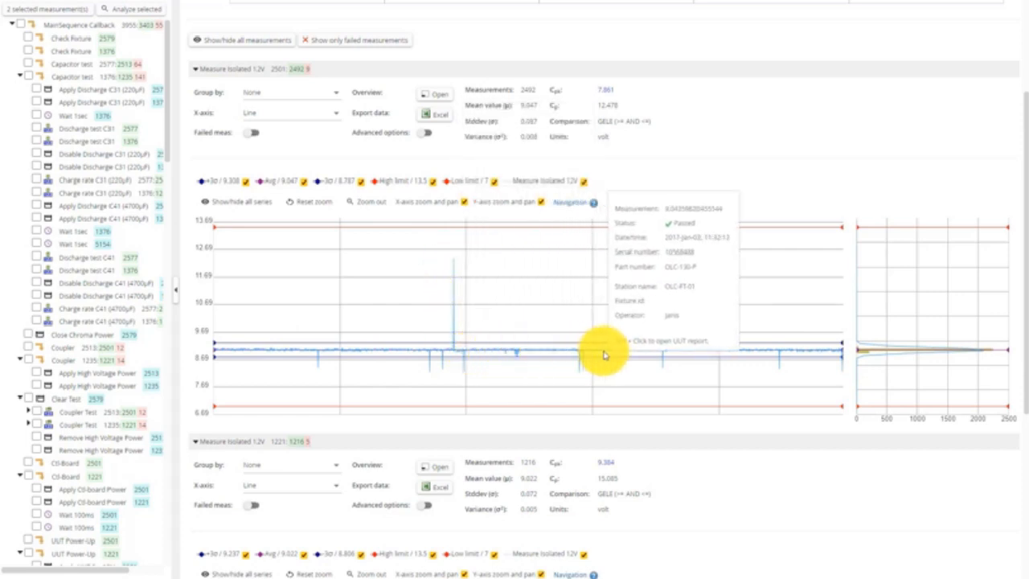
mouse_move(716, 328)
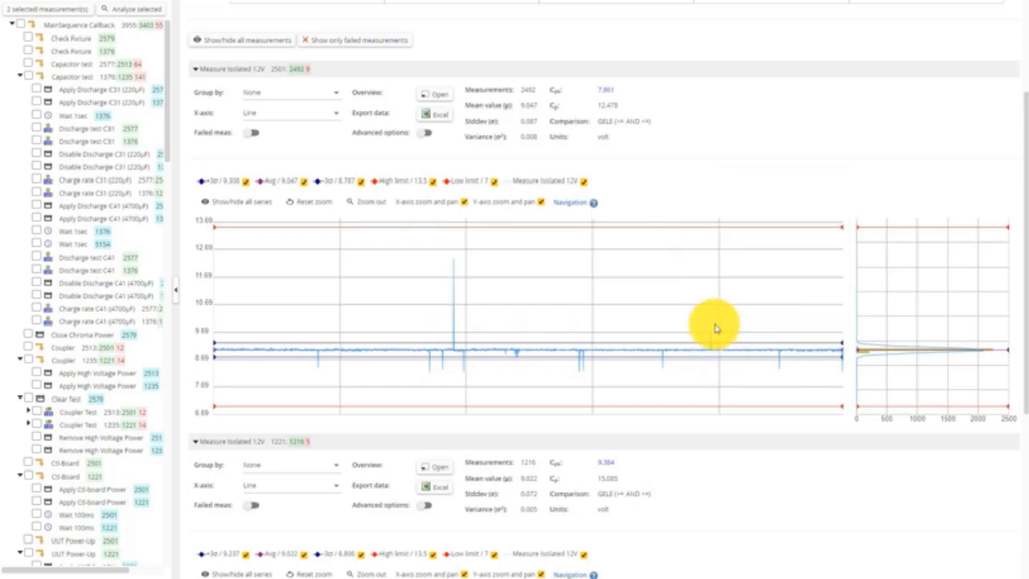
mouse_move(714, 328)
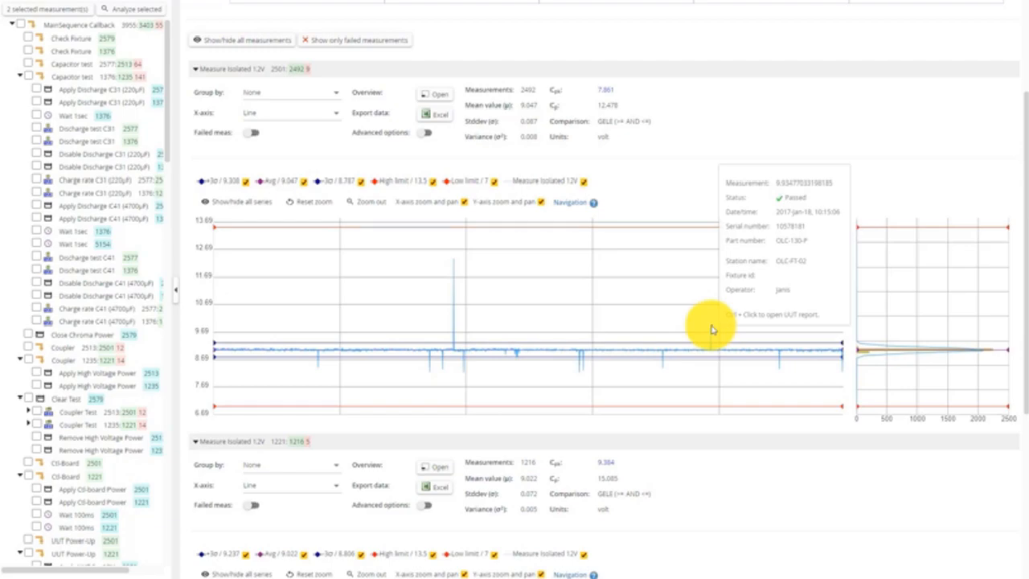
Show the UUT test report for the unit behind a point on the Measure Isolated 12V chart.
left_click(711, 325)
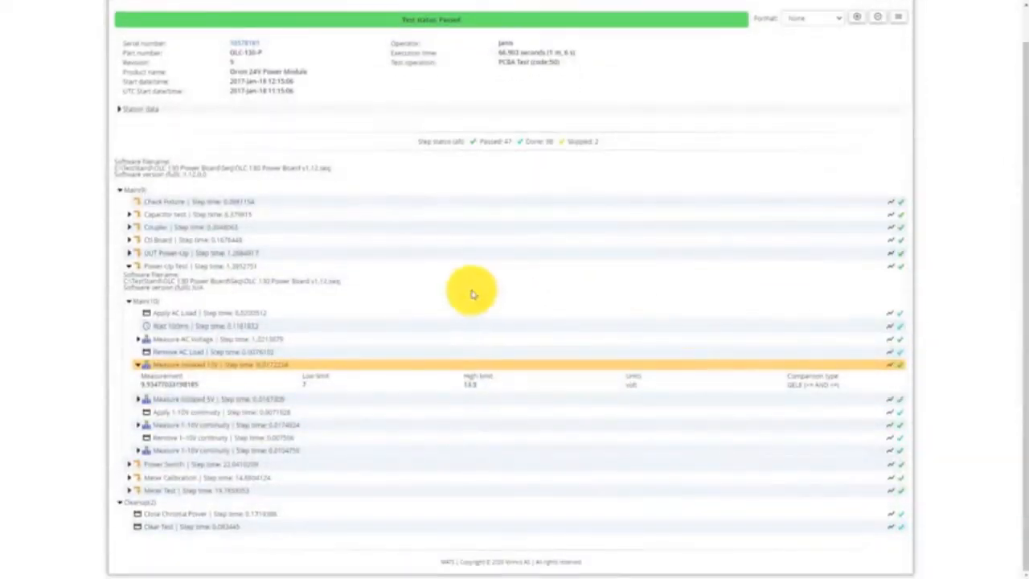
mouse_move(288, 248)
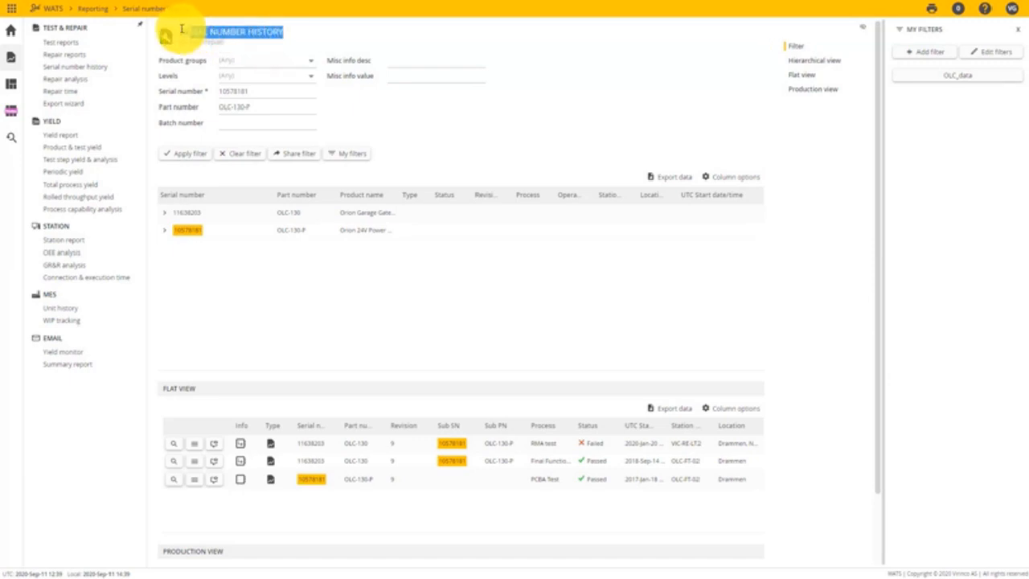
mouse_move(585, 208)
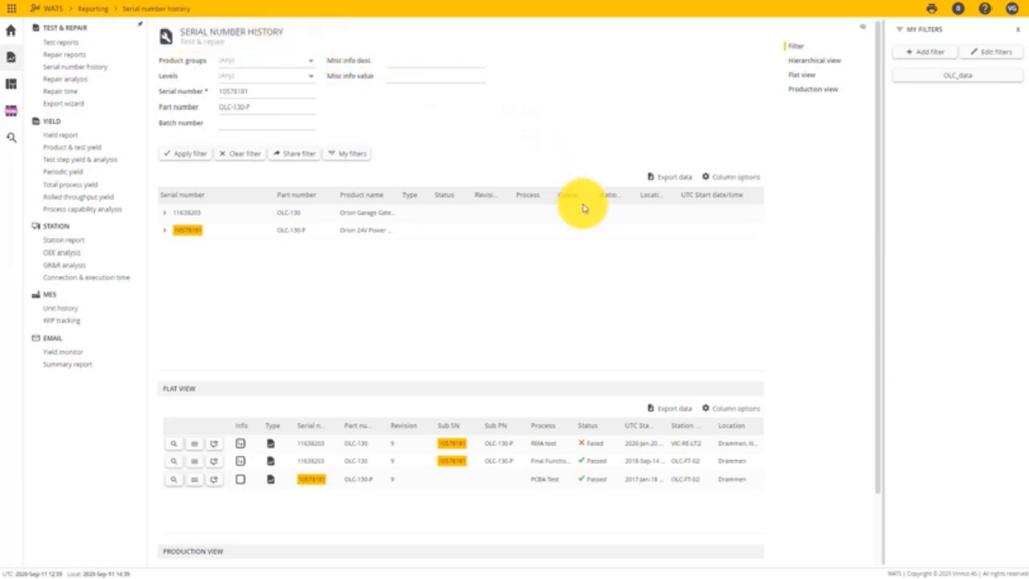
Scroll the serial number history down to the Flat view list of related test reports.
scroll("down", 3)
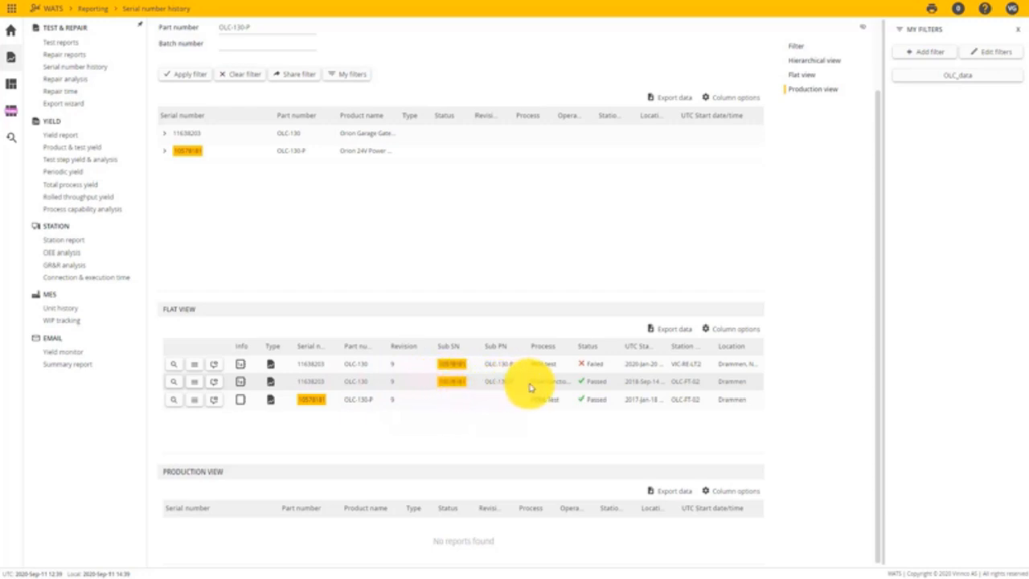
mouse_move(556, 386)
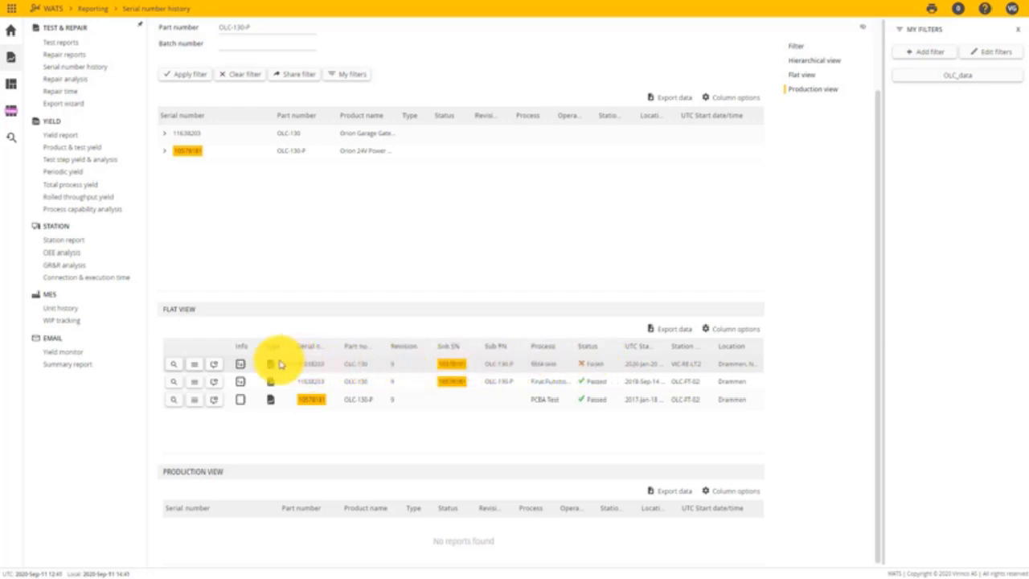
Show the report choices for the failed RMA test row in Flat view.
left_click(193, 364)
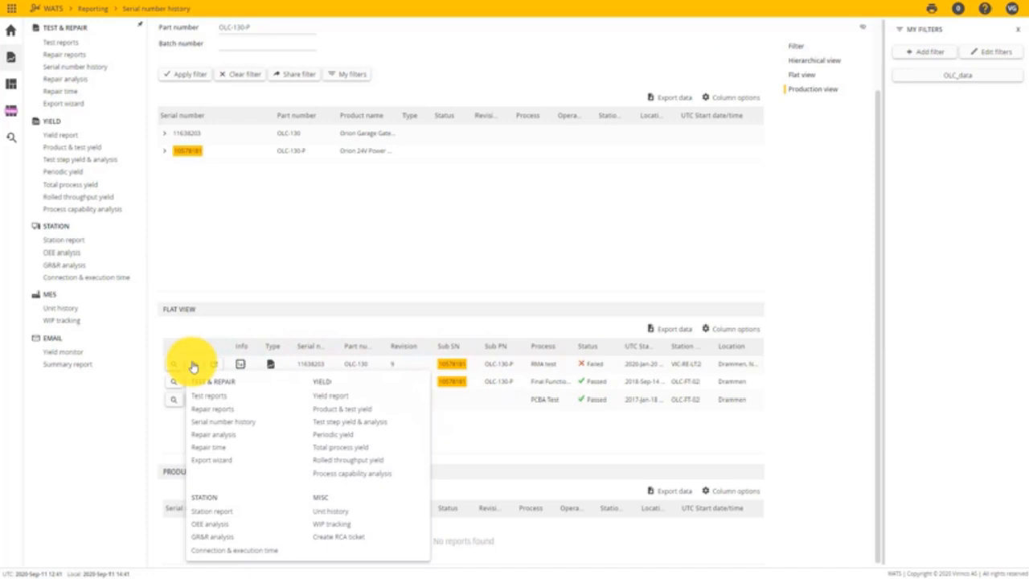
mouse_move(336, 518)
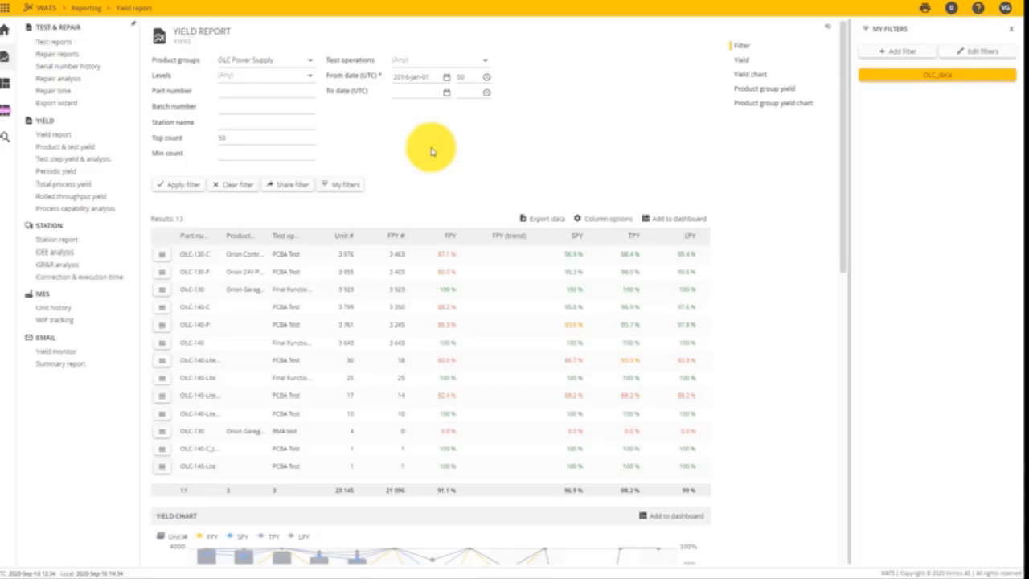
mouse_move(419, 145)
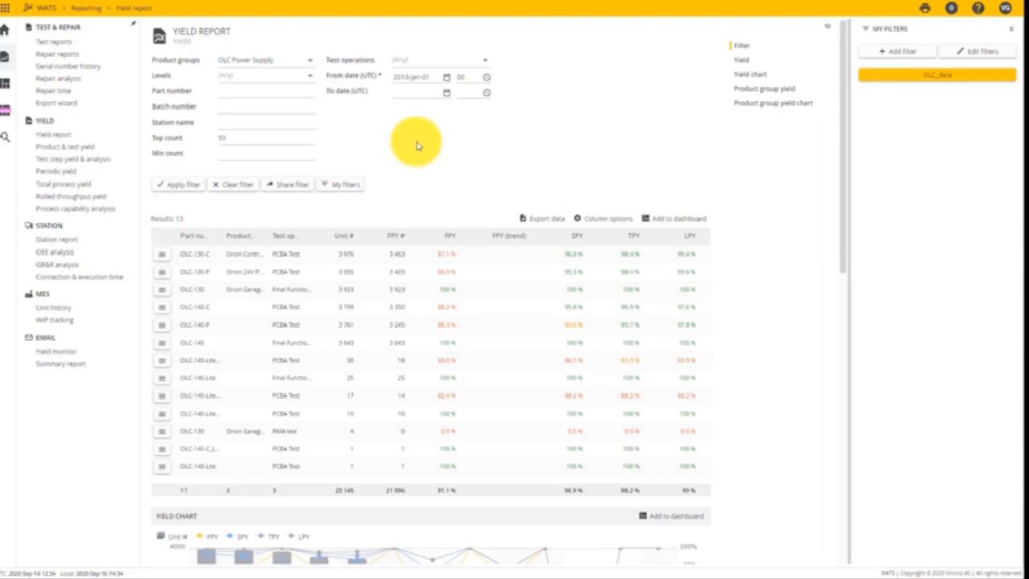
Show the drill-down report menu for the OLC 130-P row of the Yield report.
double_click(199, 32)
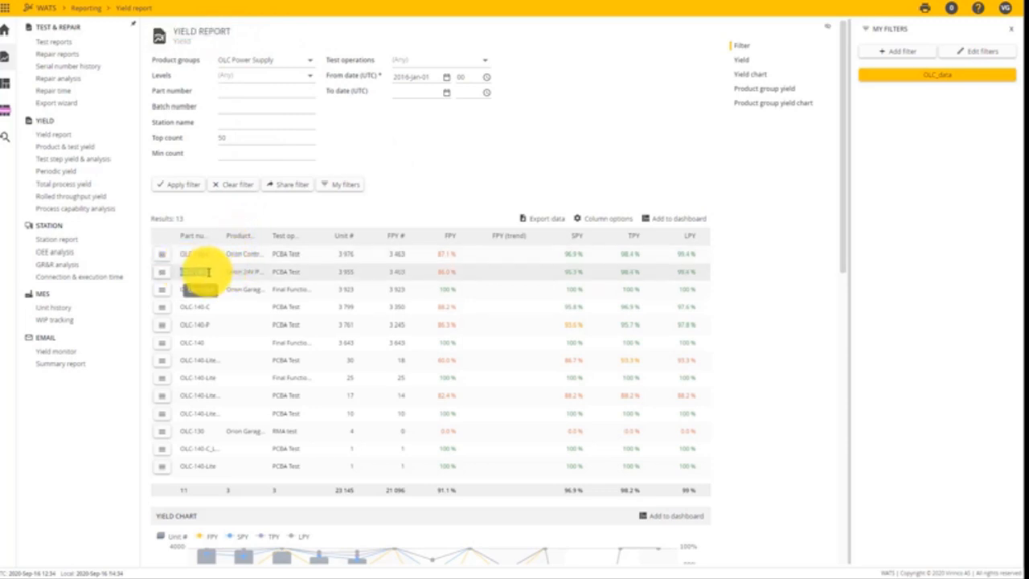
double_click(194, 270)
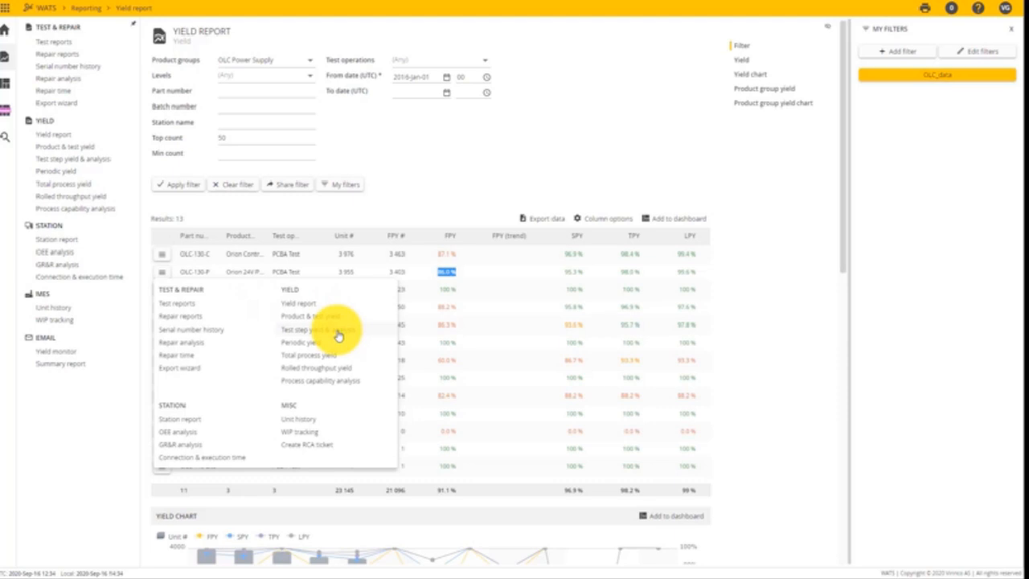
Drill into test step yield for all checked SW filenames and show the top 10 step execution time chart.
left_click(315, 328)
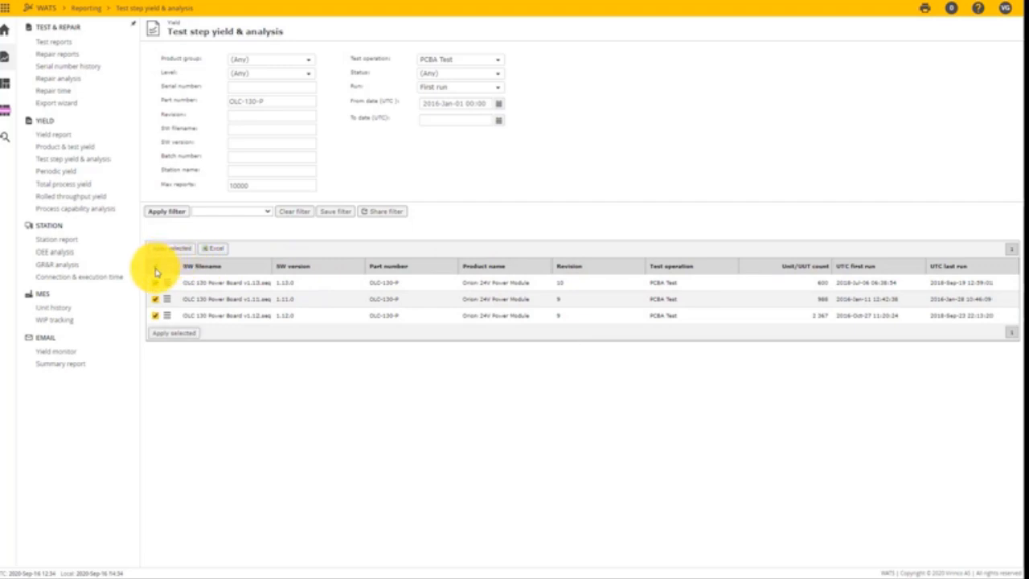
left_click(174, 333)
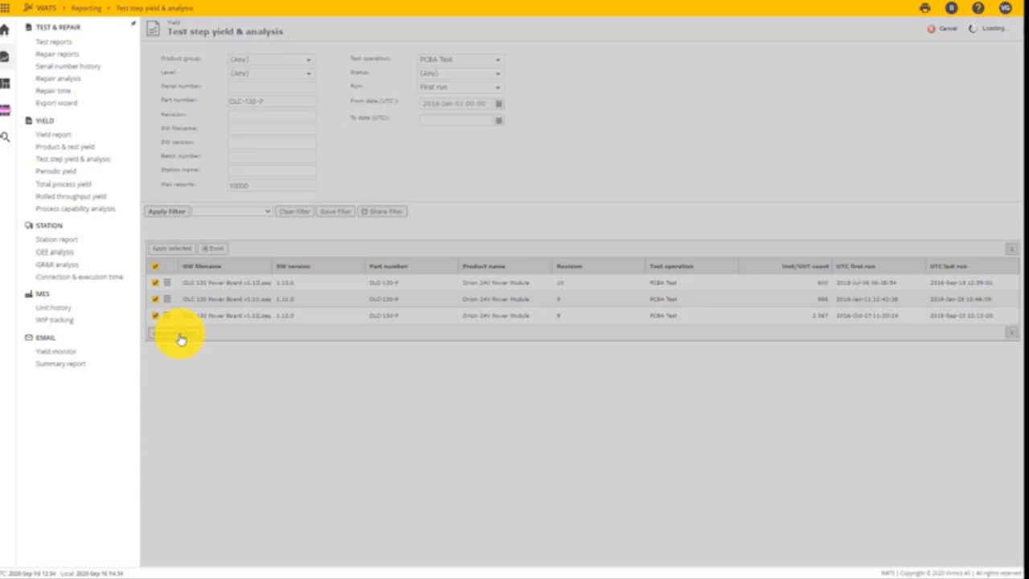
left_click(170, 332)
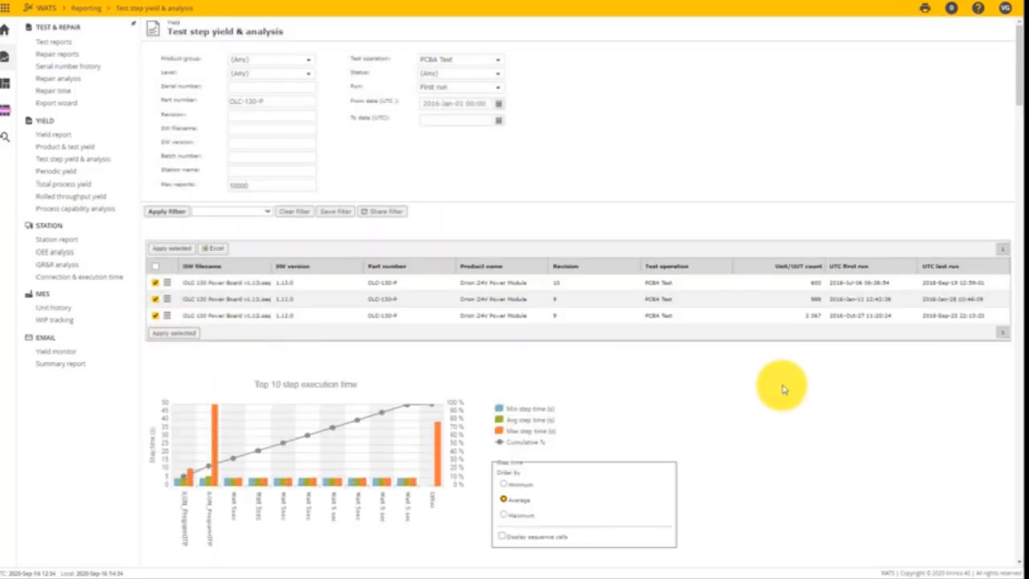
scroll("down", 3)
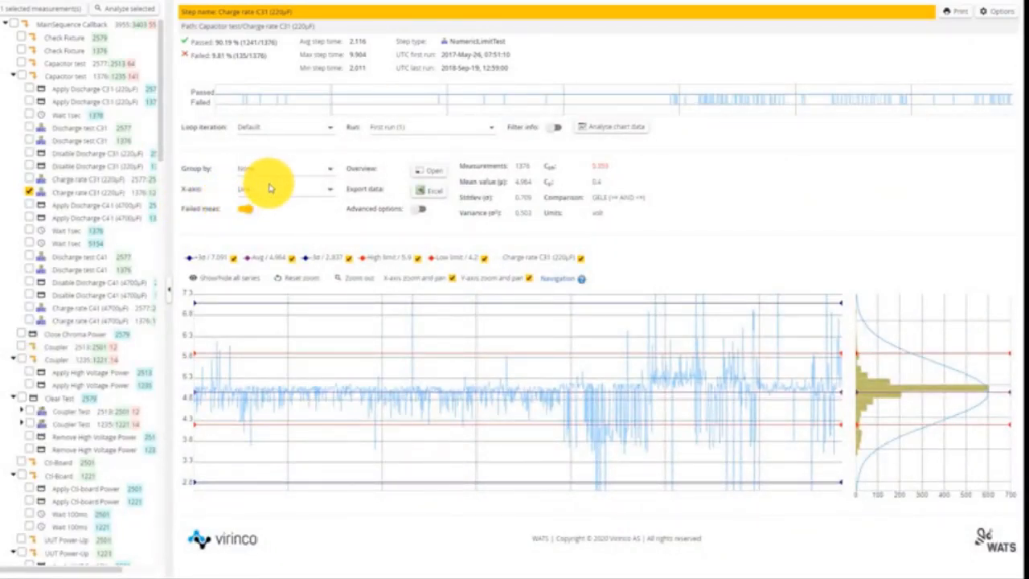
mouse_move(203, 96)
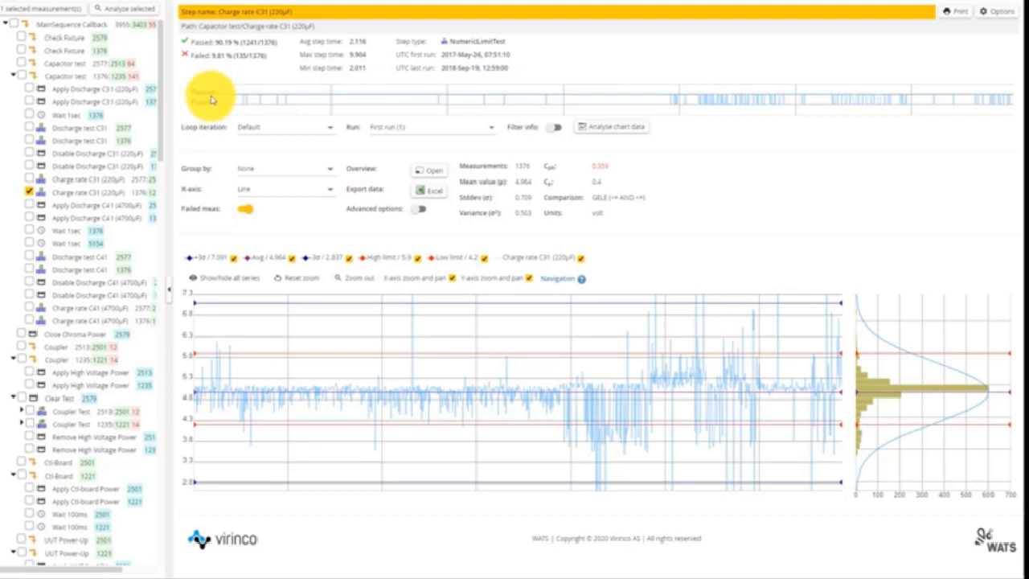
mouse_move(245, 99)
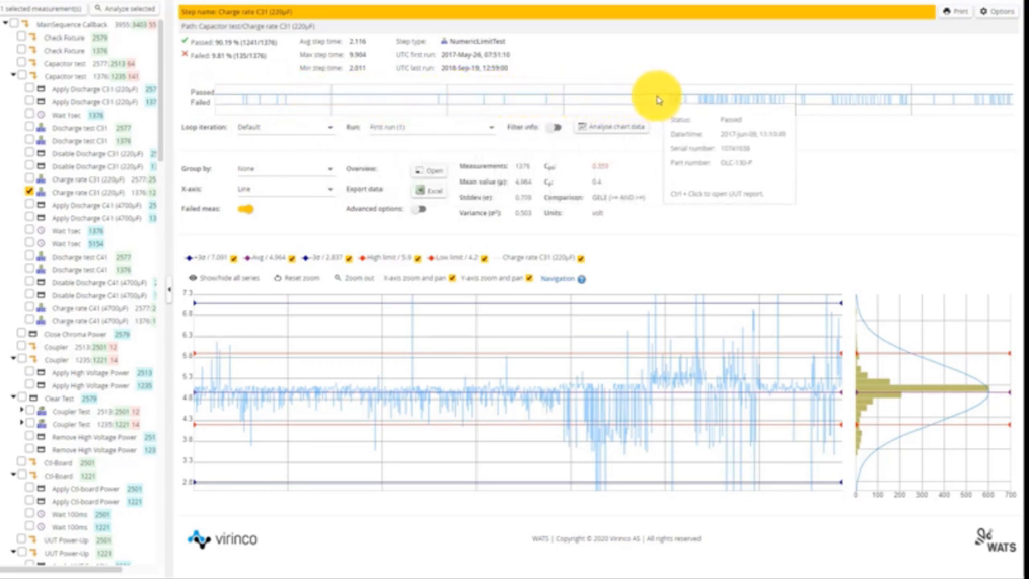
mouse_move(722, 104)
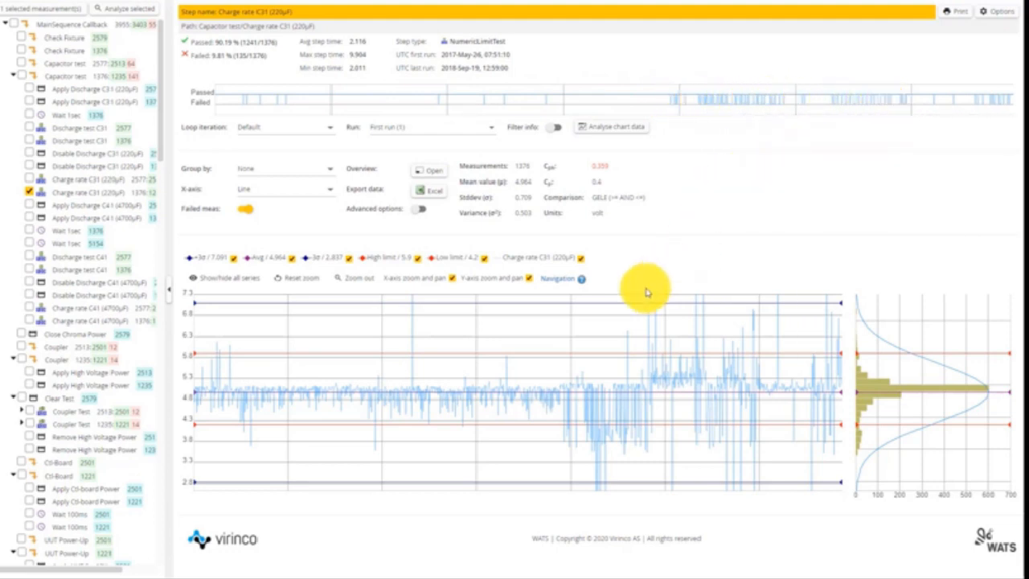
mouse_move(193, 391)
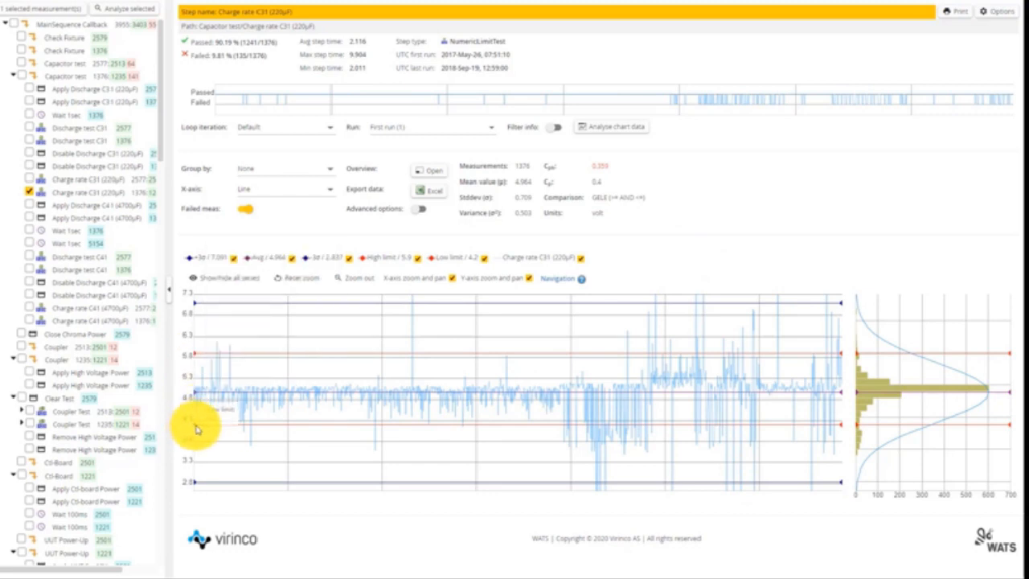
mouse_move(234, 391)
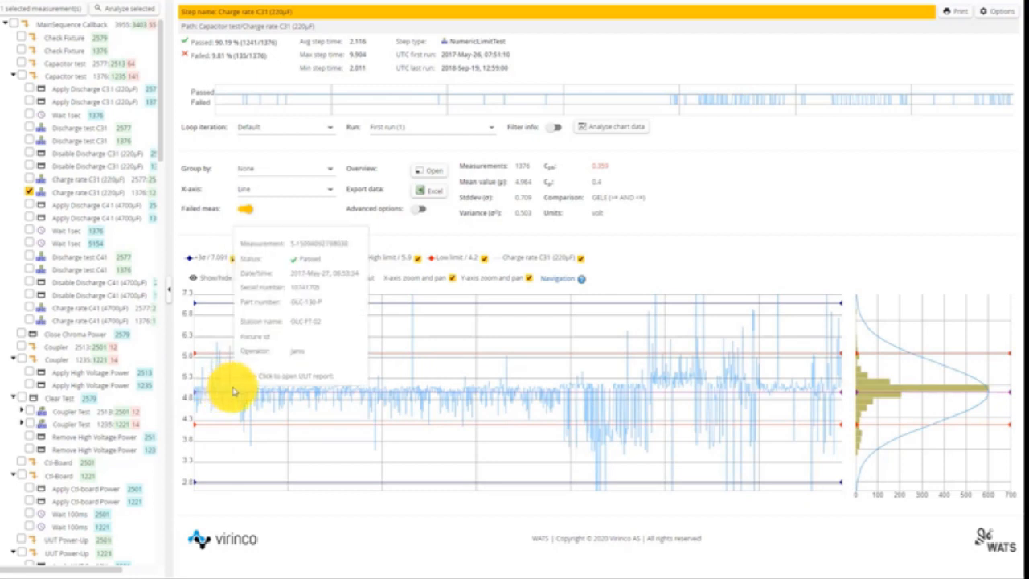
mouse_move(421, 394)
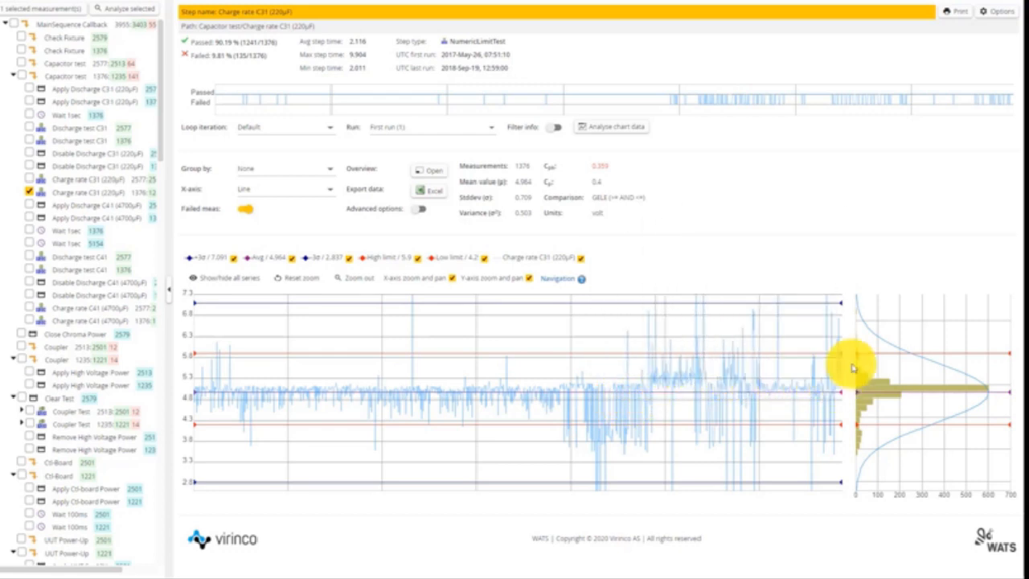
mouse_move(780, 261)
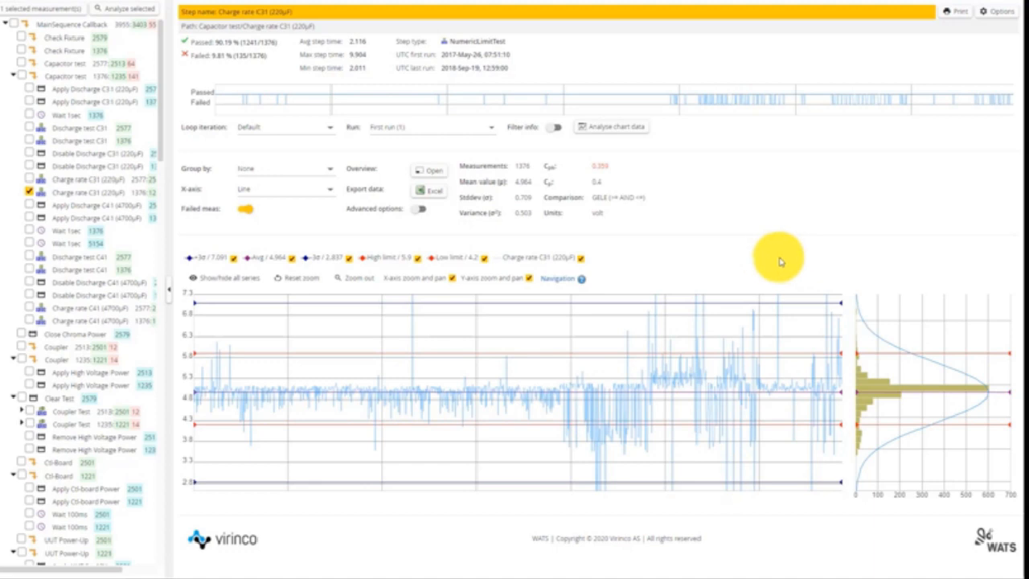
mouse_move(330, 174)
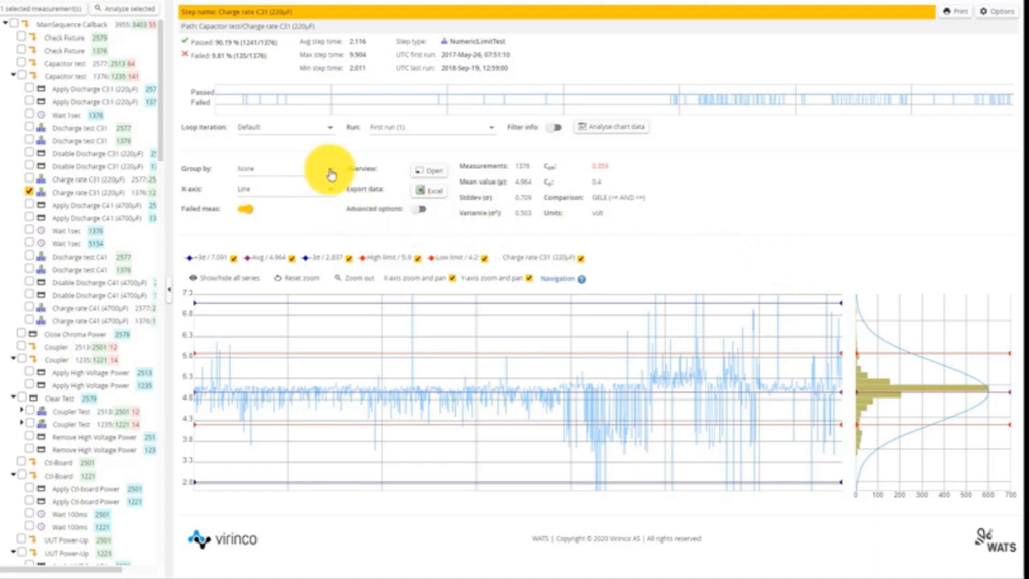
Set the Charge rate C31 chart's Group by option to Revision.
left_click(282, 169)
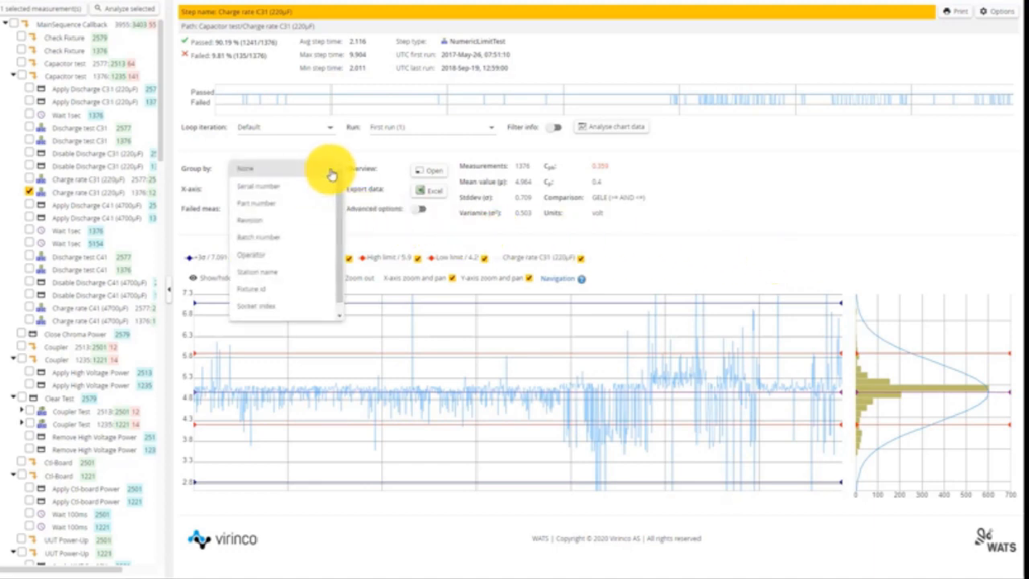
mouse_move(293, 222)
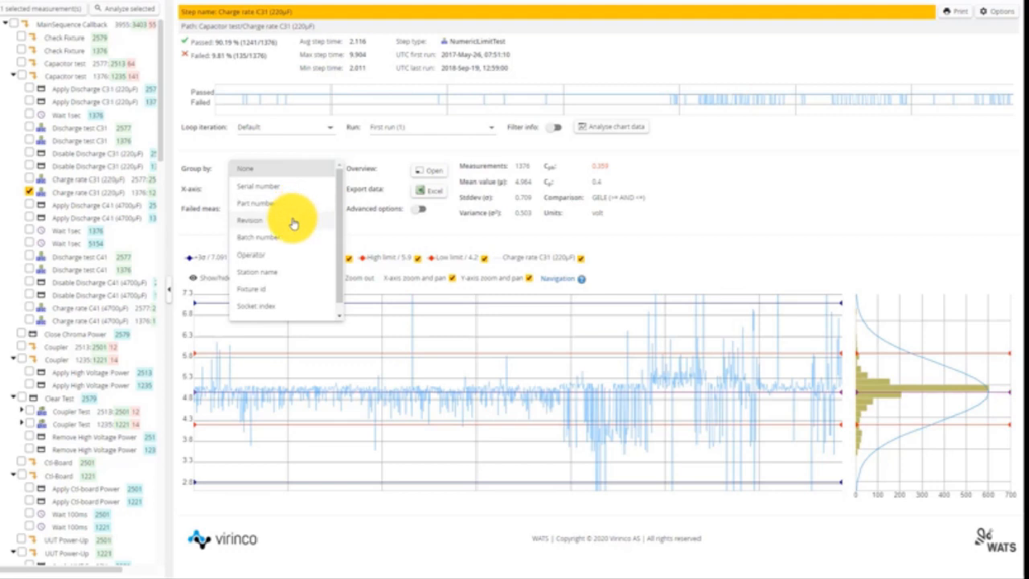
left_click(250, 220)
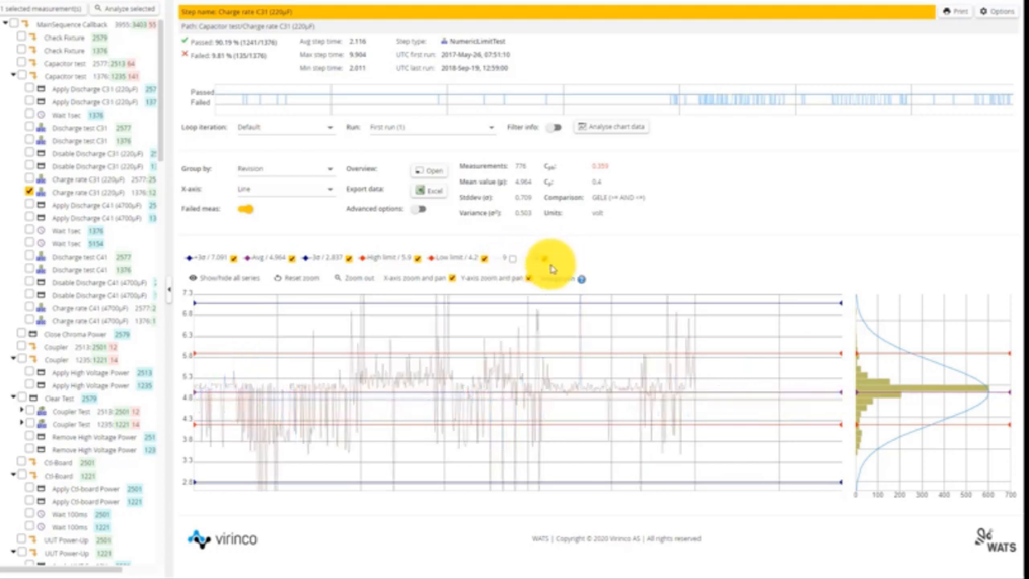
mouse_move(555, 267)
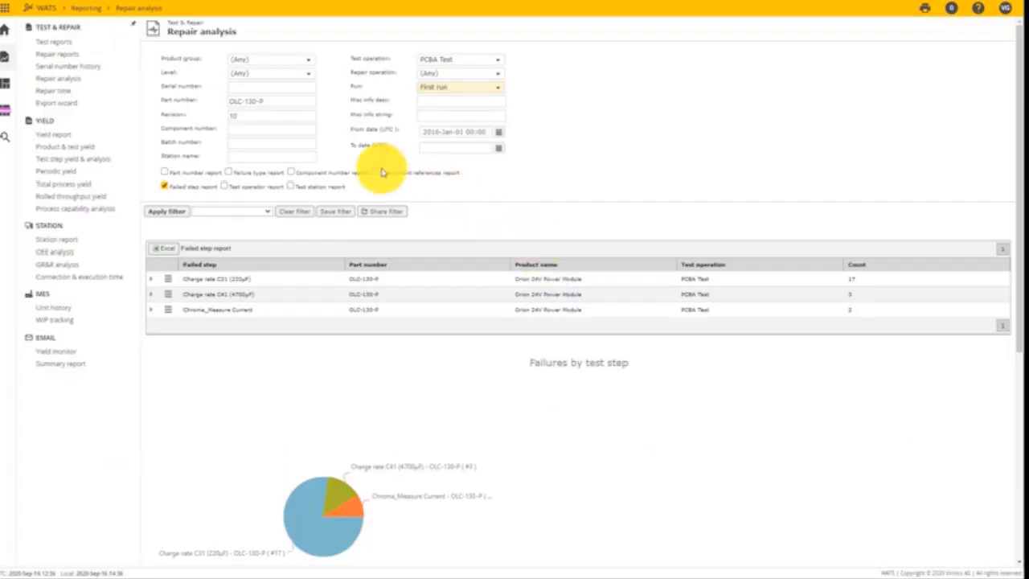
Select the revision value in the Repair analysis filter for part OLC-130-P.
double_click(246, 100)
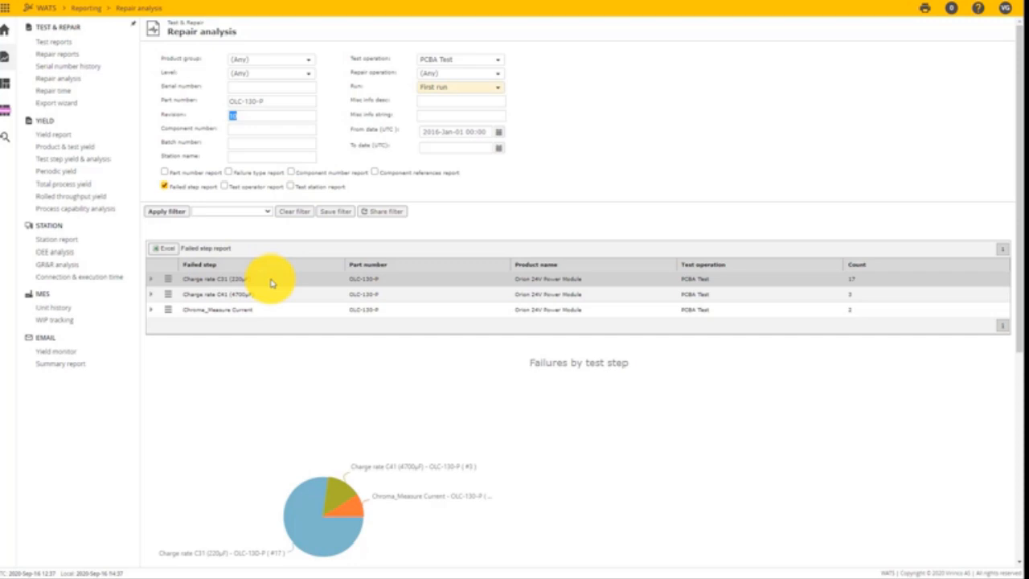
mouse_move(844, 287)
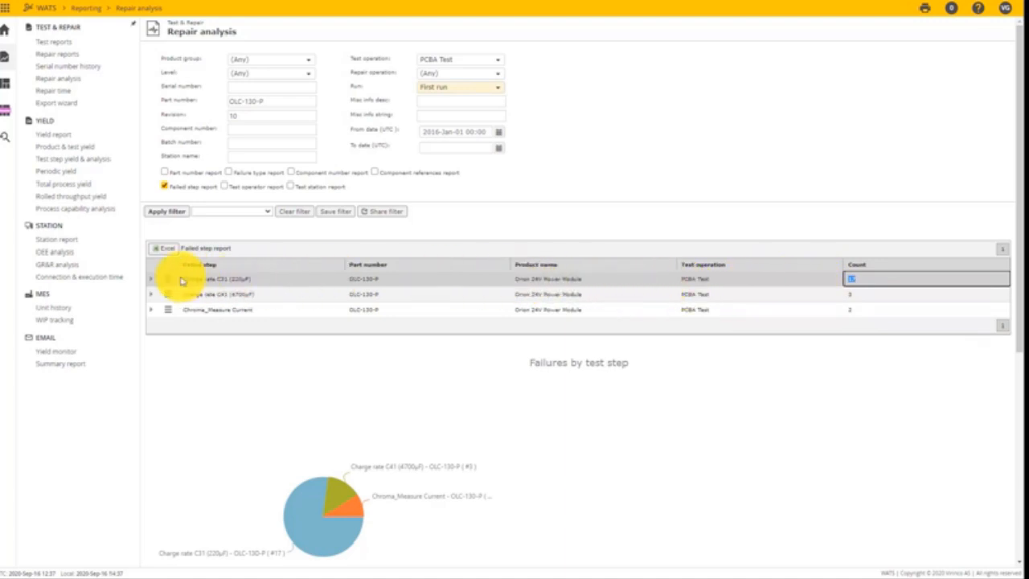
mouse_move(153, 284)
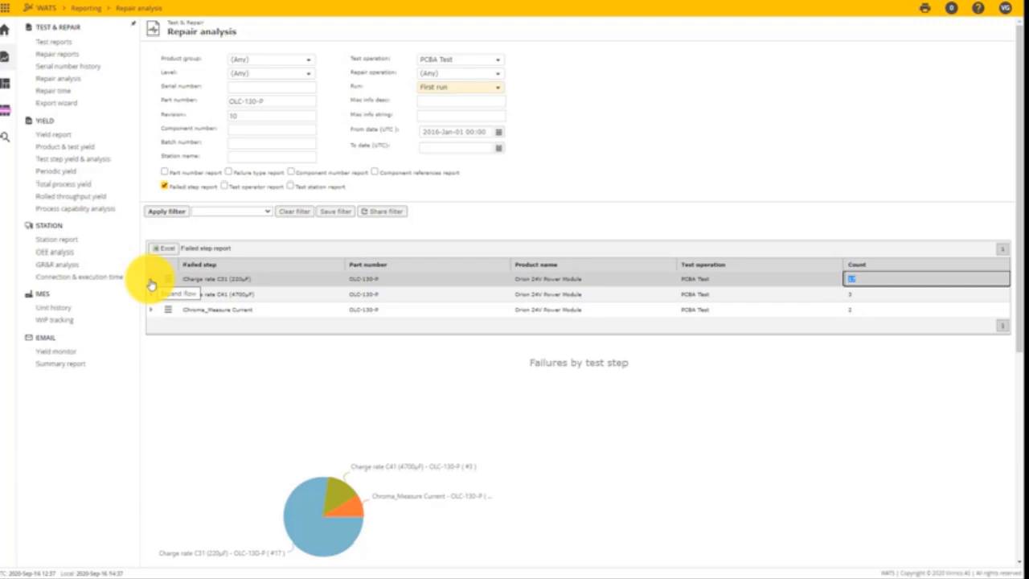
Expand the Charge rate C31 (220µF) row to reveal component repair operations and codes.
left_click(151, 280)
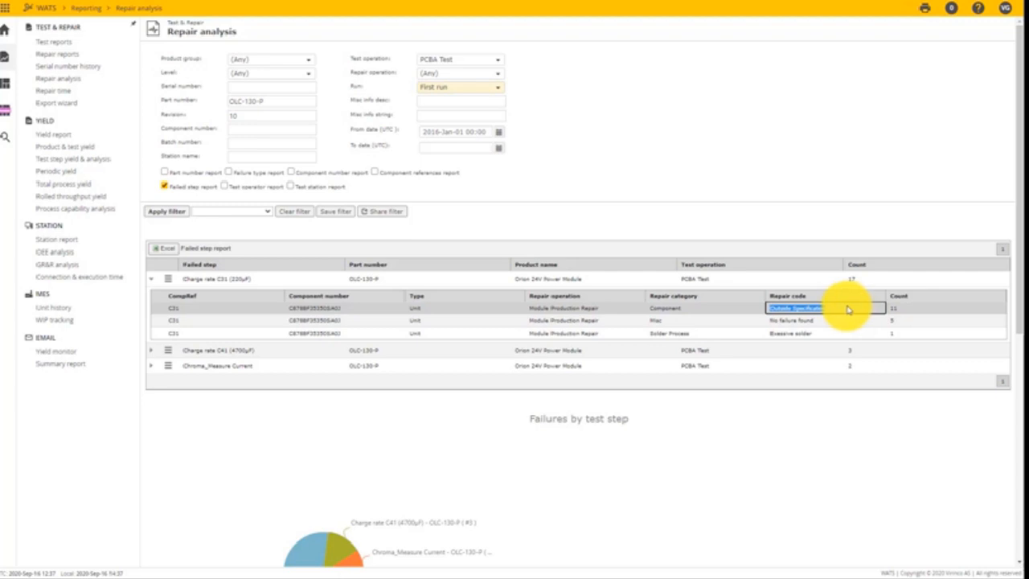
mouse_move(904, 309)
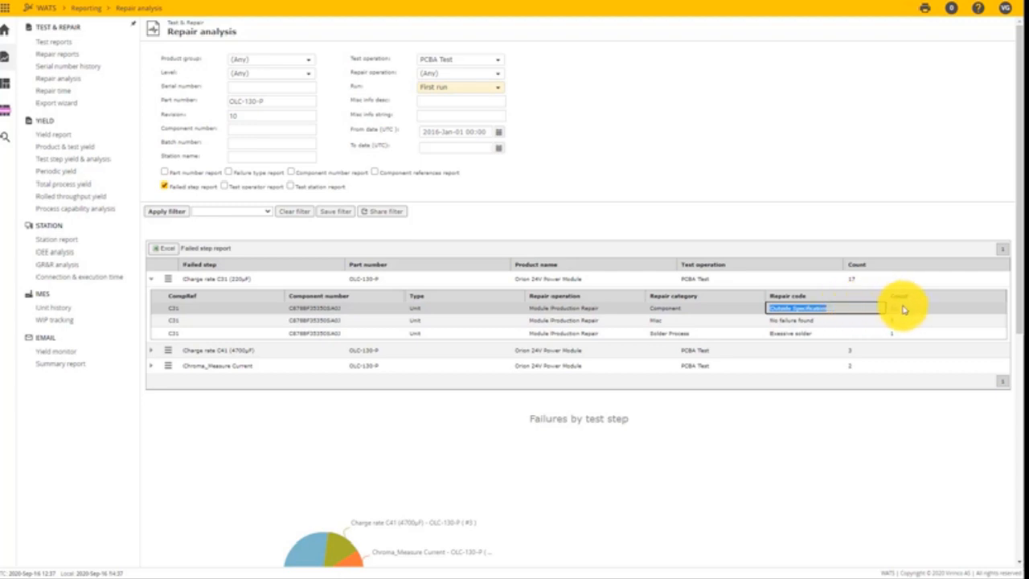